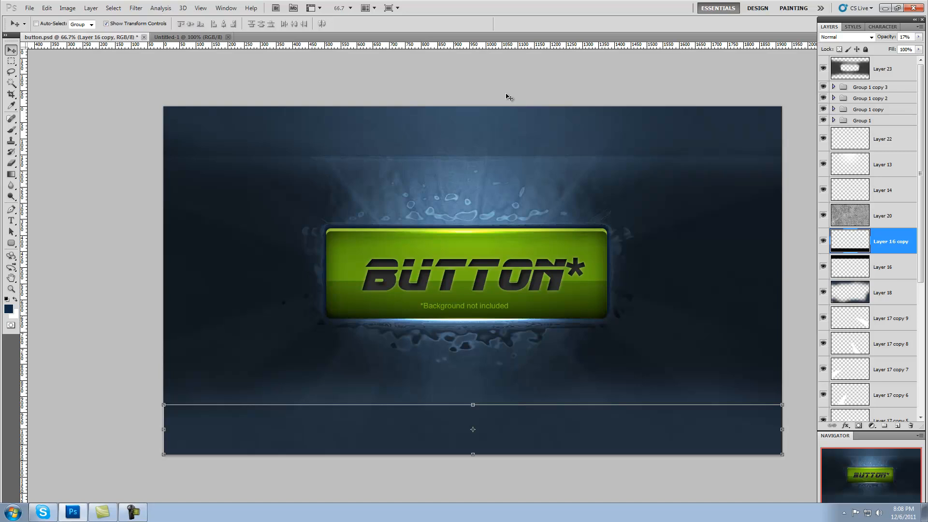
mouse_move(747, 231)
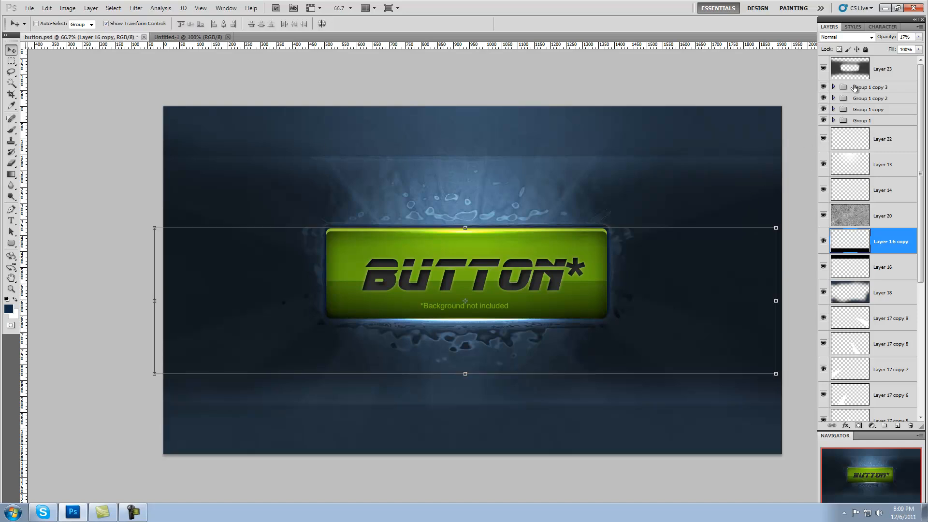
Preview the orange variant briefly, then fill the blank Untitled-1 document with navy
left_click(870, 87)
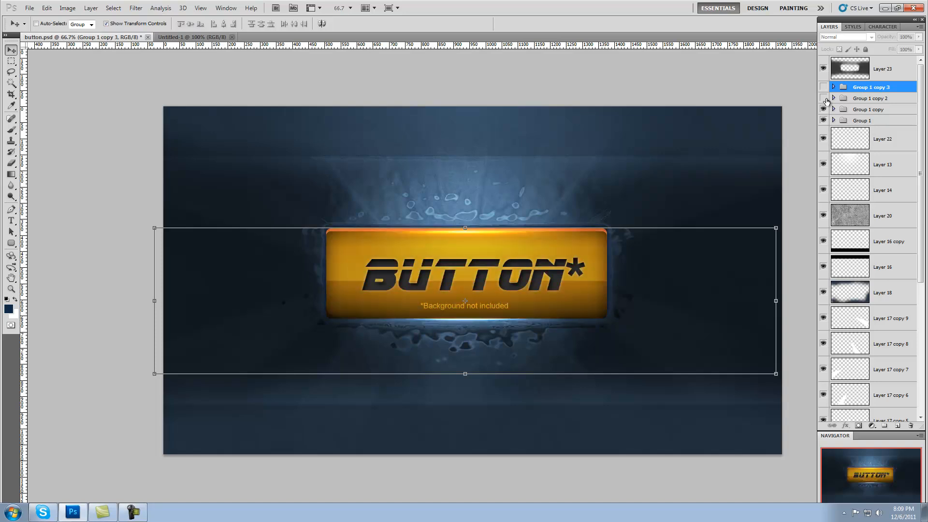
left_click(822, 87)
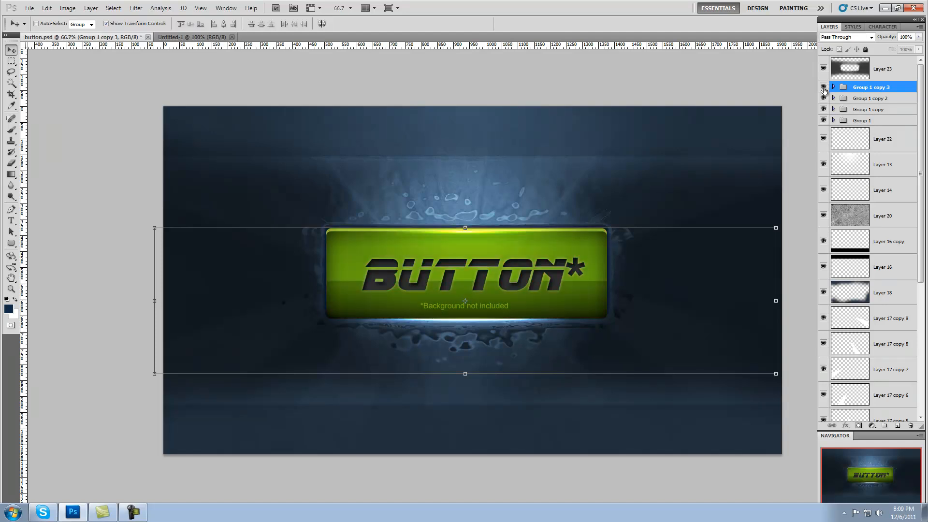
mouse_move(823, 87)
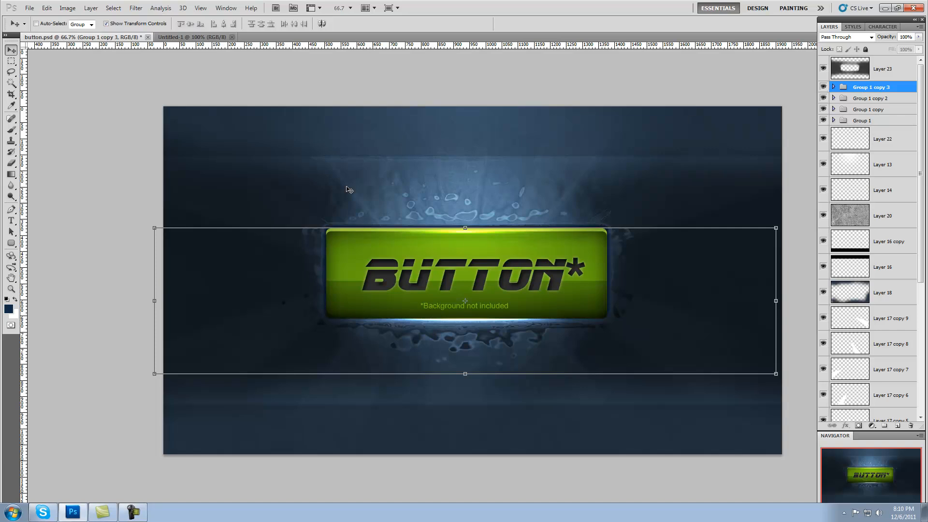
left_click(194, 36)
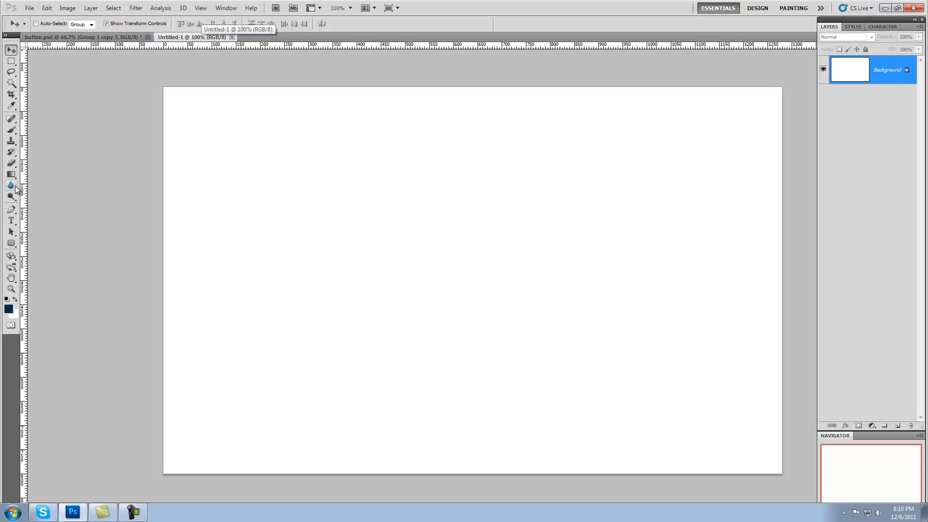
left_click(11, 174)
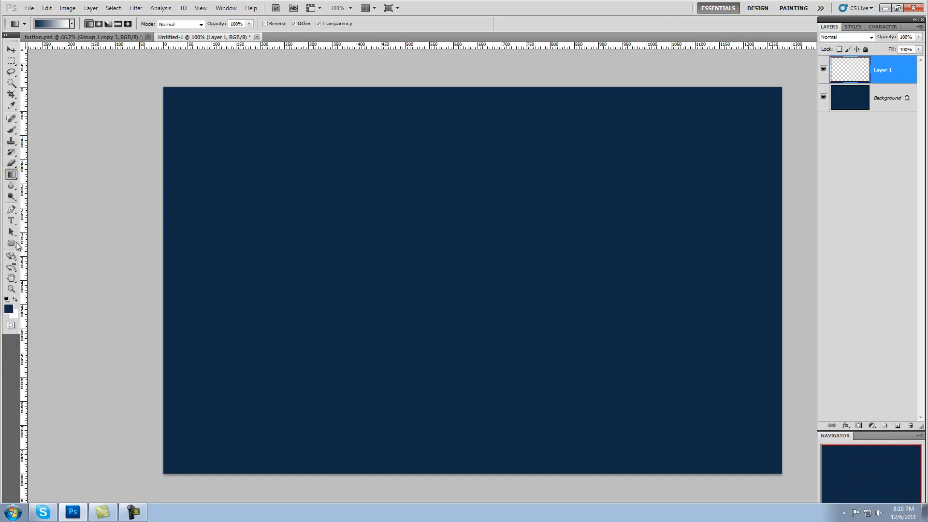
Draw a rounded rectangle for the button and convert its path into a selection
left_click_drag(290, 179, 358, 251)
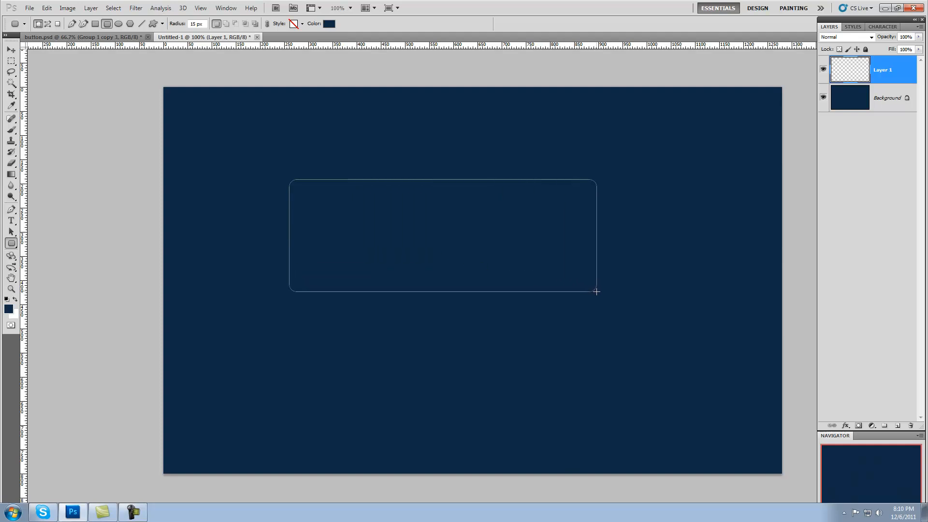
left_click_drag(596, 291, 604, 289)
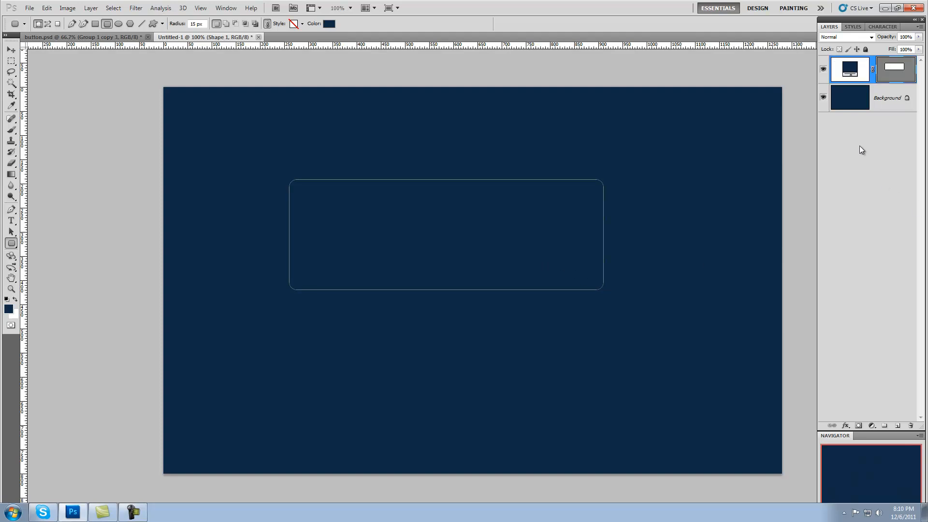
right_click(457, 269)
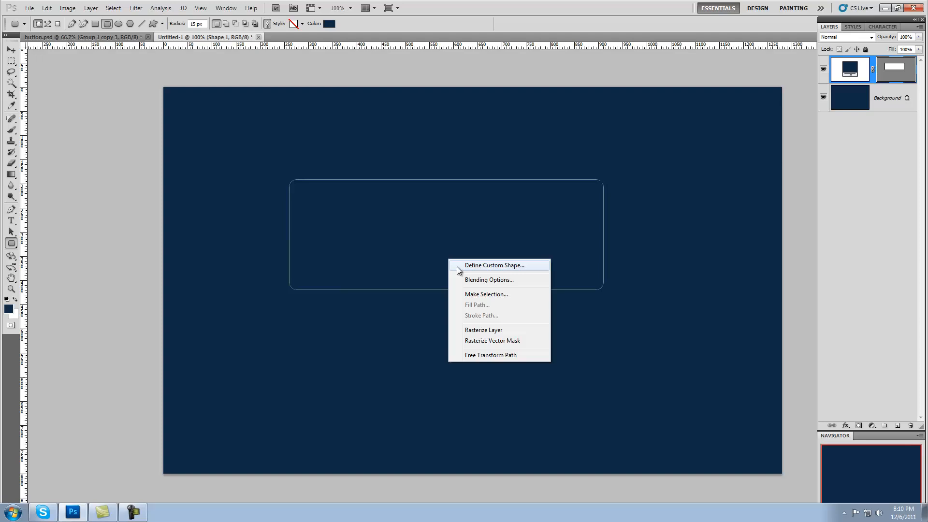
left_click(487, 294)
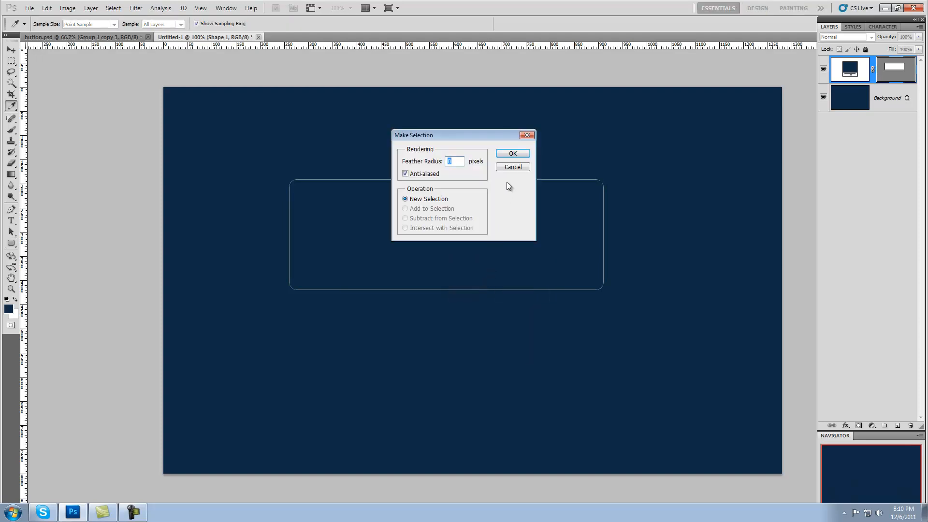
left_click(511, 154)
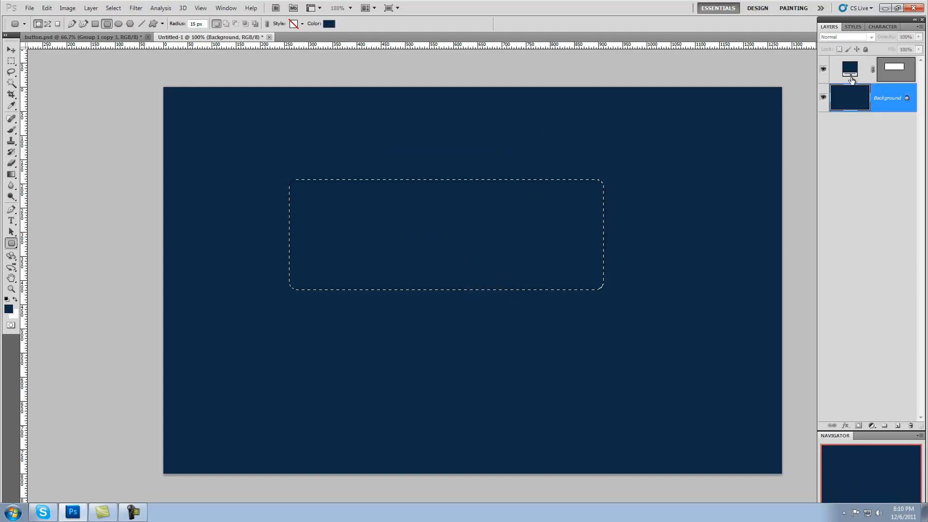
On a new layer, fill the button selection with a lime-to-dark-green gradient and move it toward centre
left_click(911, 426)
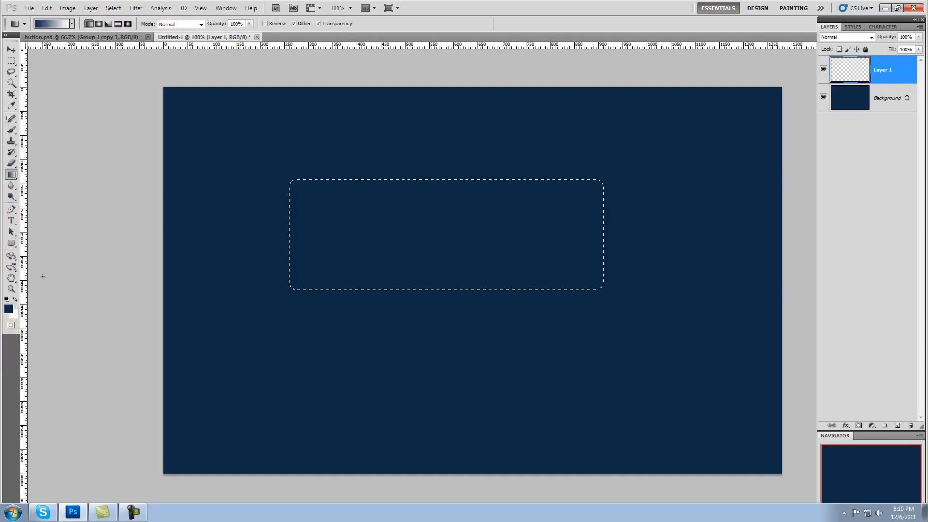
left_click(8, 307)
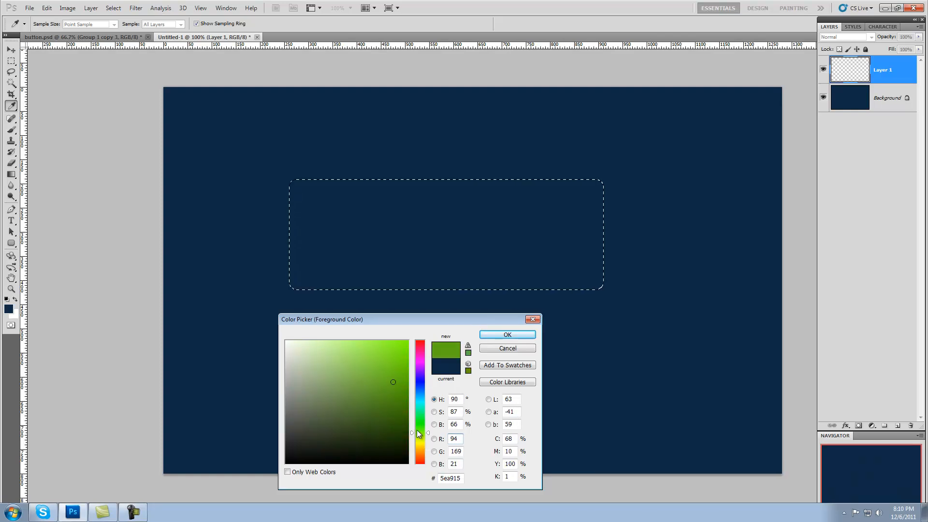
left_click(403, 367)
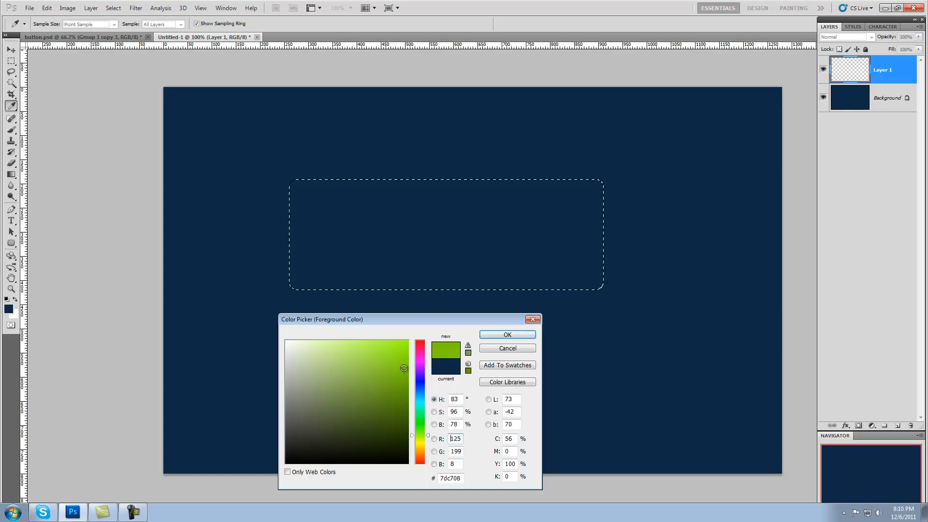
left_click(506, 334)
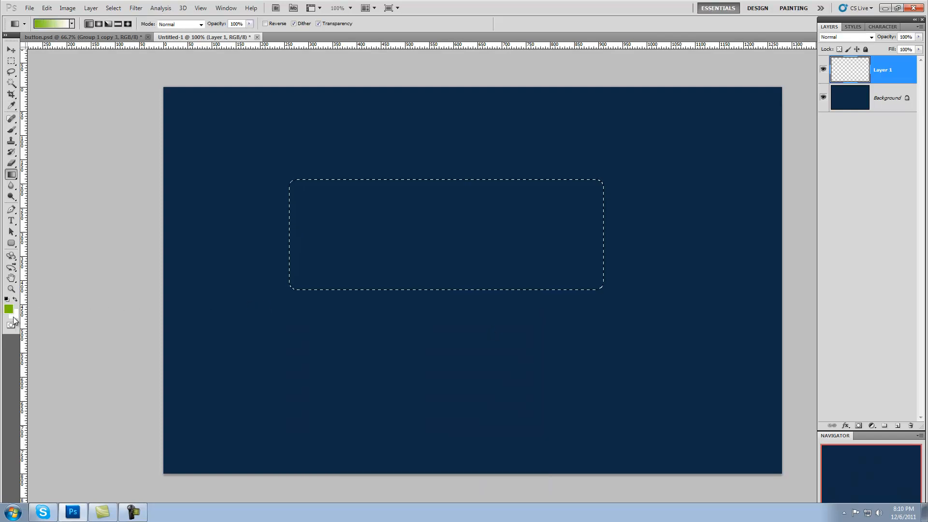
left_click(13, 313)
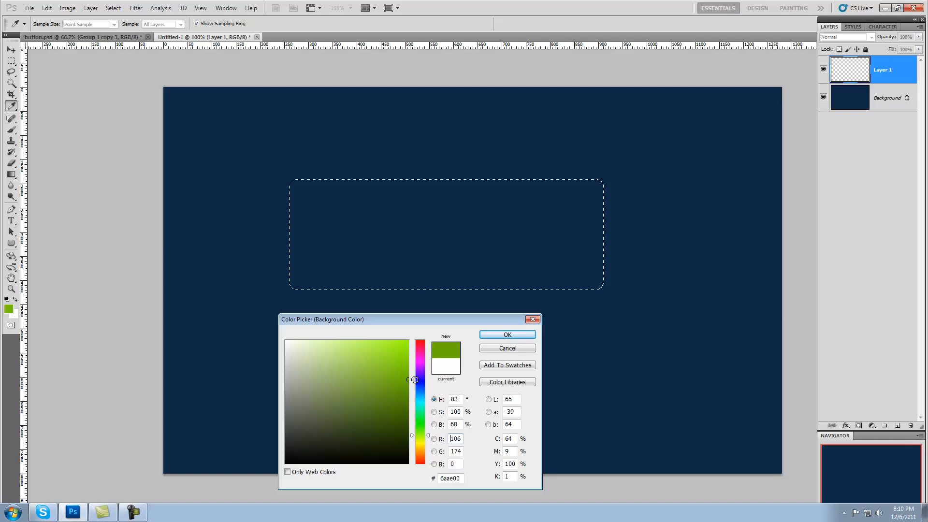
left_click(506, 334)
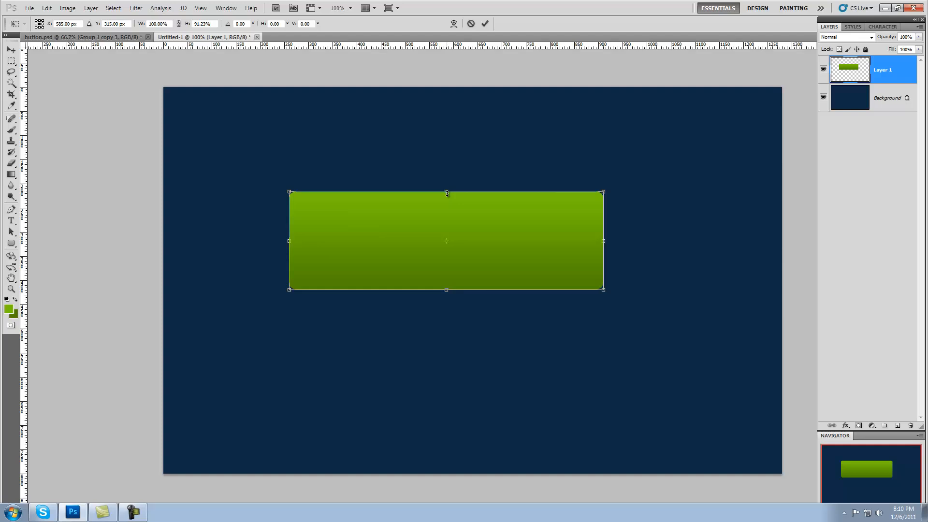
left_click_drag(446, 193, 446, 195)
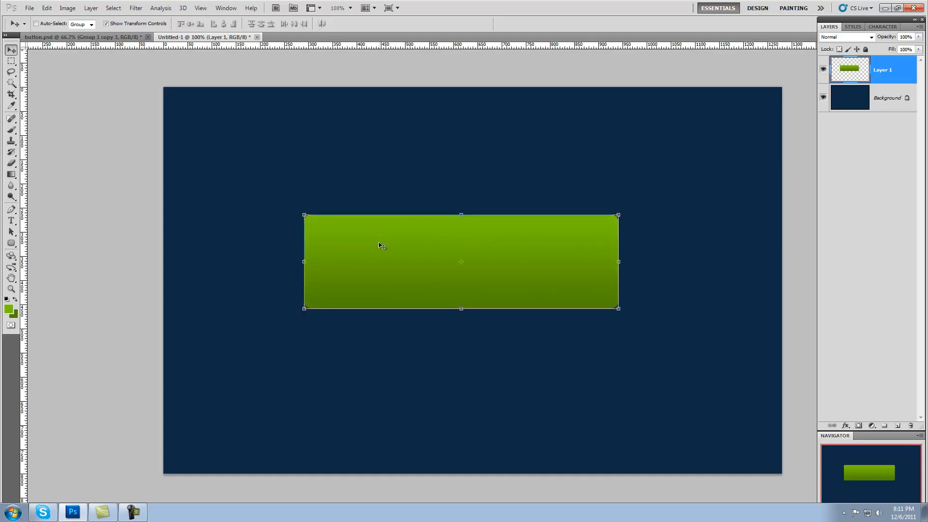
Add a fading white gradient highlight over the button's top half and set its blend mode
right_click(849, 69)
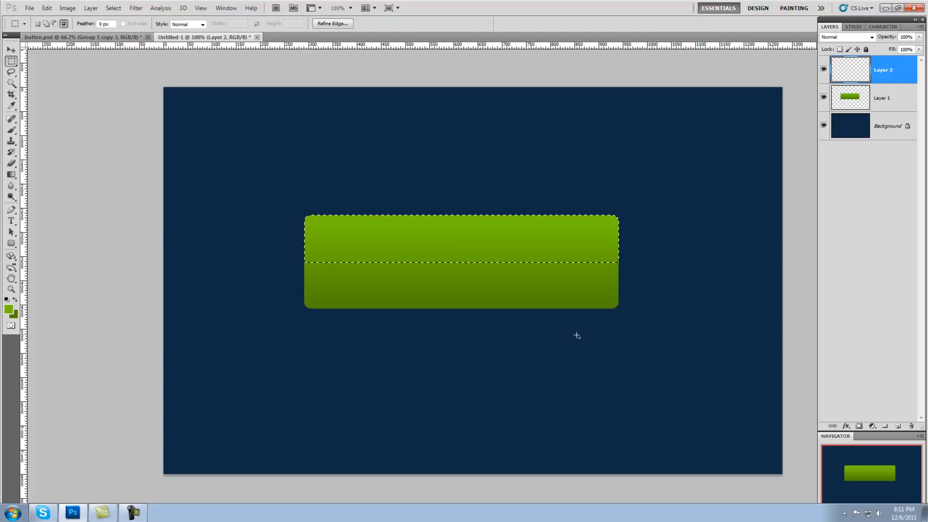
left_click(10, 174)
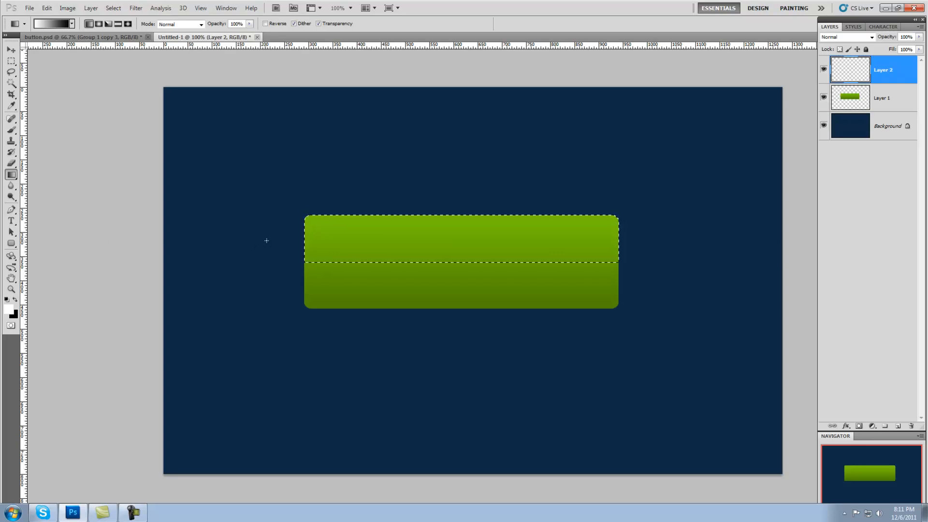
left_click(50, 24)
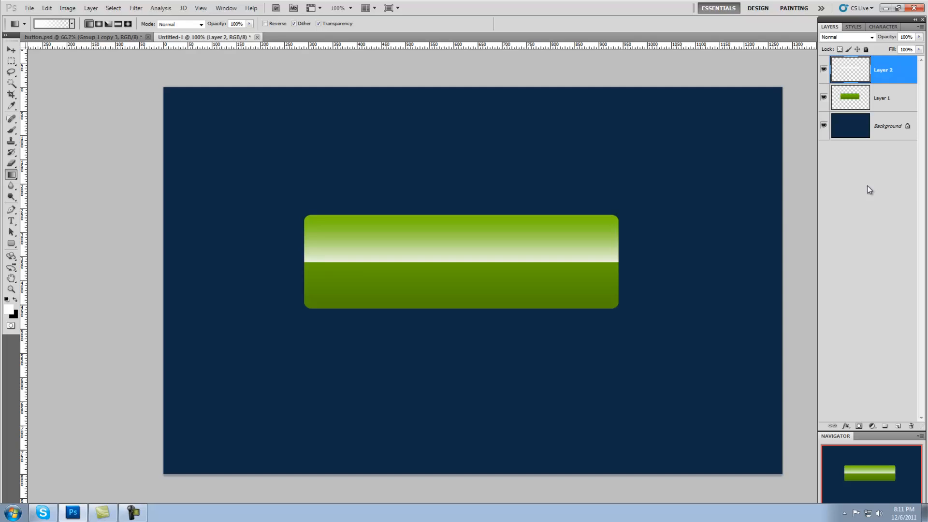
left_click(846, 37)
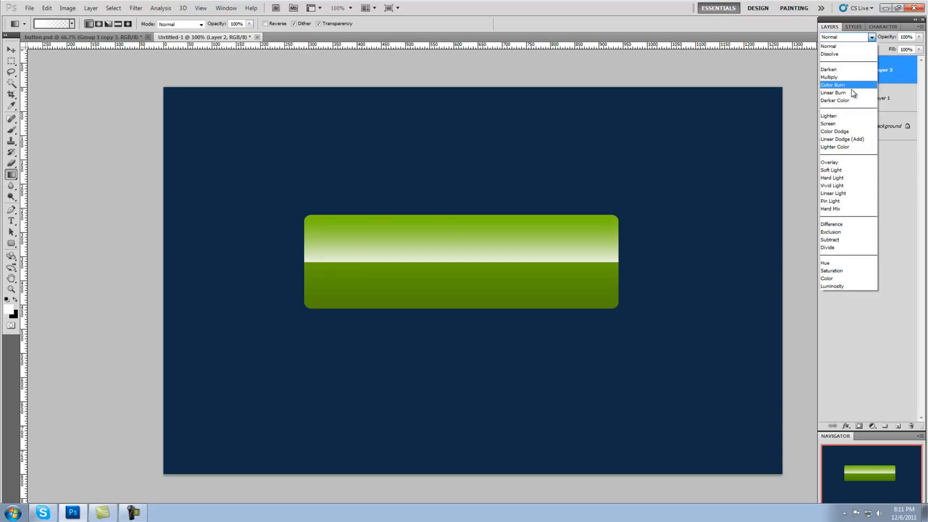
left_click(829, 161)
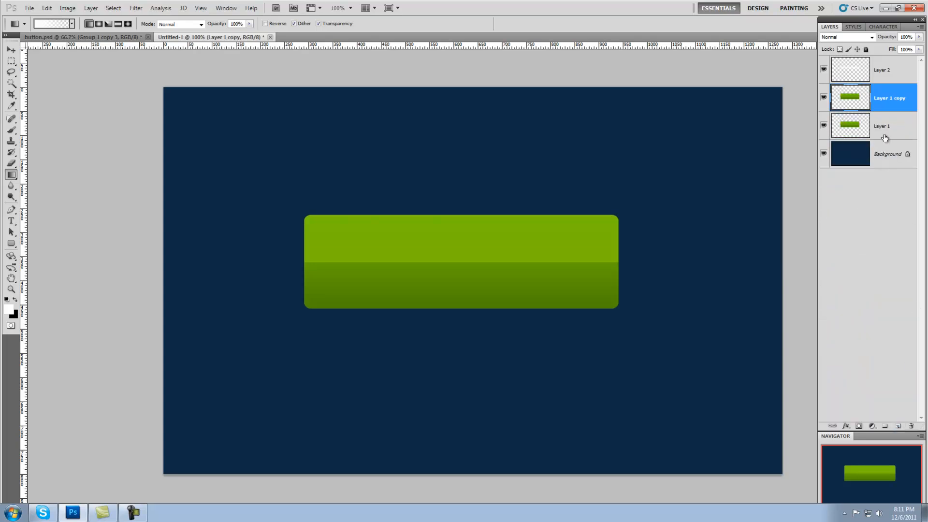
Fill the lower button copy pale lime, deselect, and nudge it up as a thin top rim
right_click(849, 126)
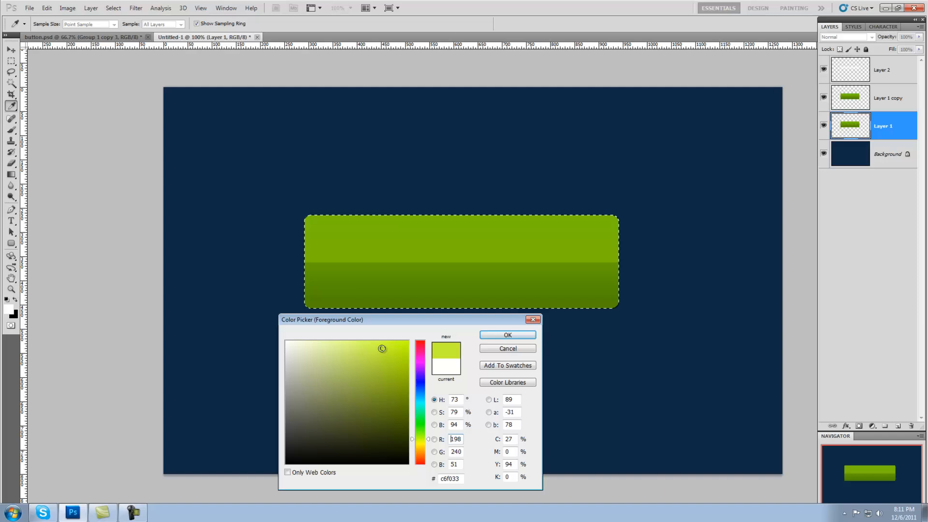
left_click(506, 334)
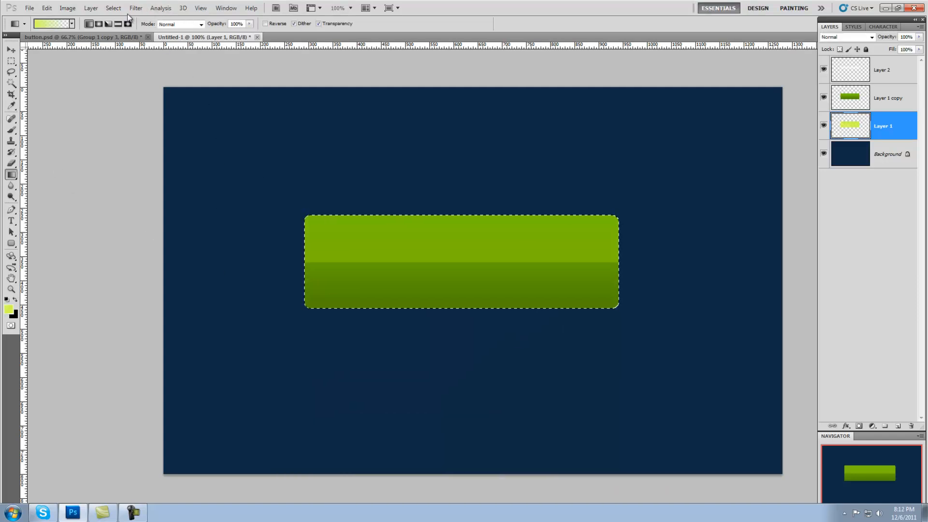
left_click(11, 48)
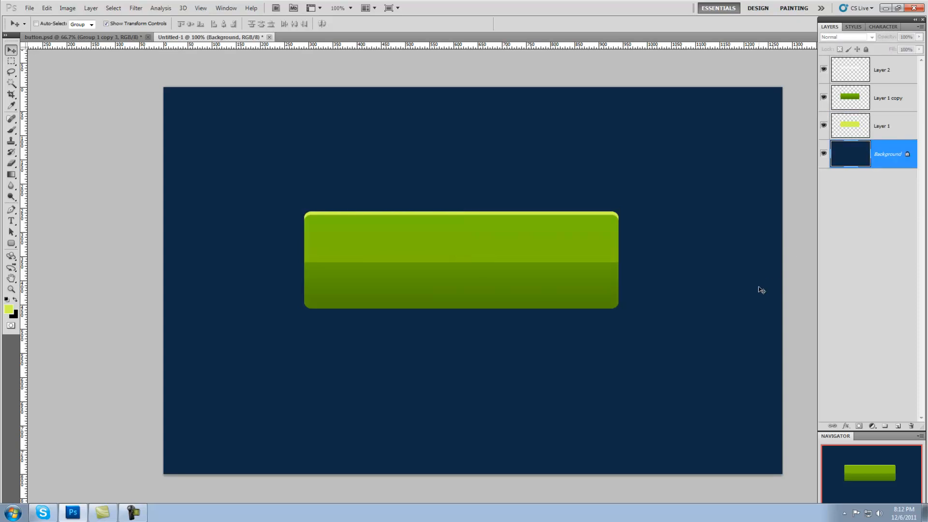
right_click(850, 98)
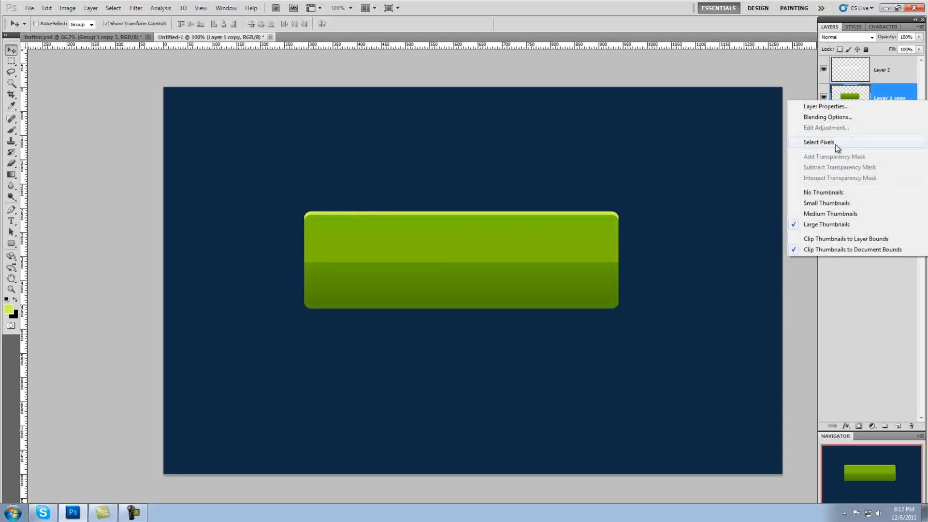
Draw a white radial gradient glow on a new layer inside the button outline, then deselect
left_click(818, 142)
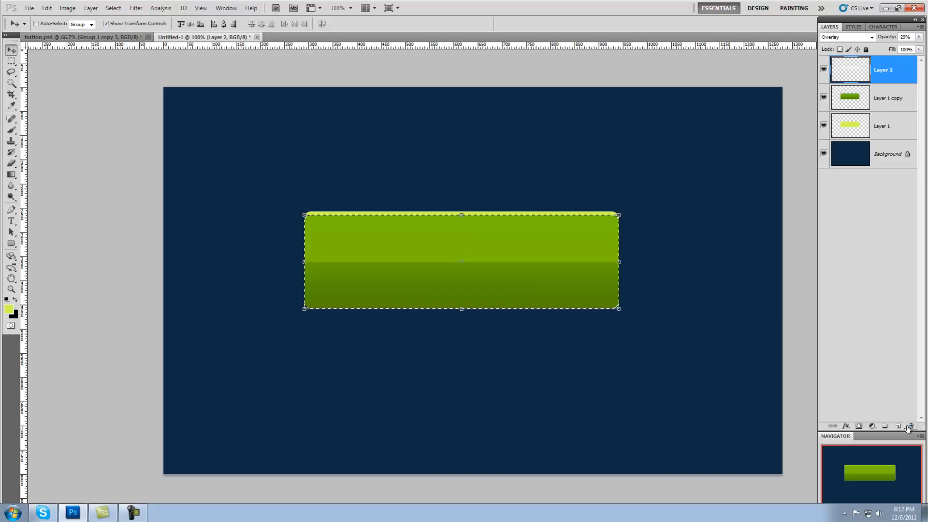
left_click(899, 426)
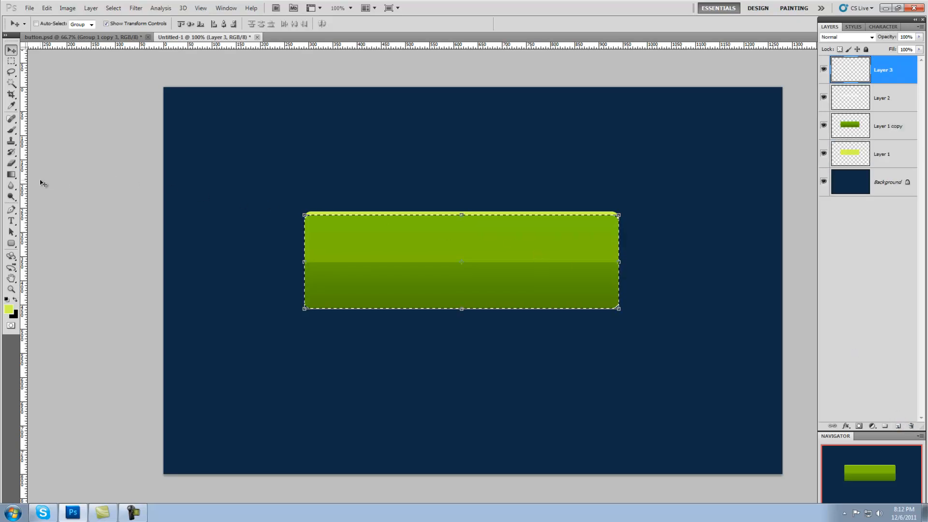
left_click(10, 175)
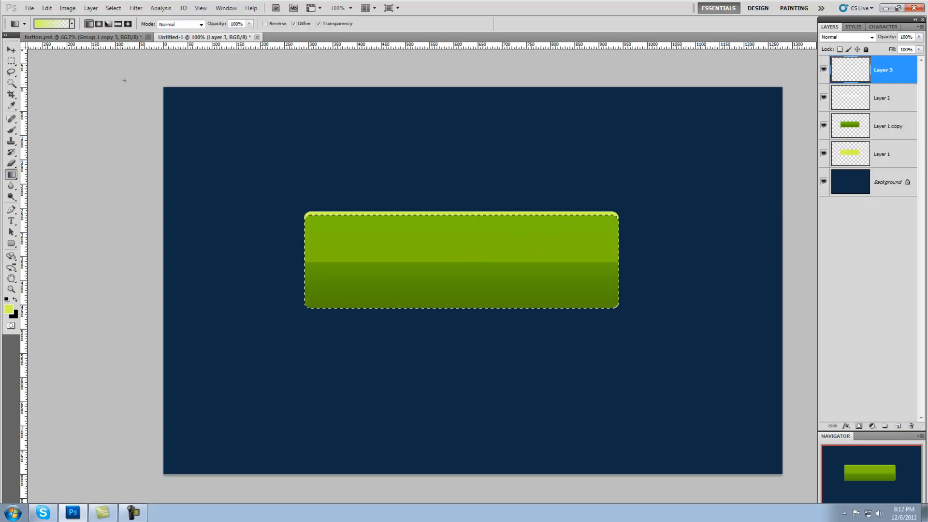
left_click(97, 23)
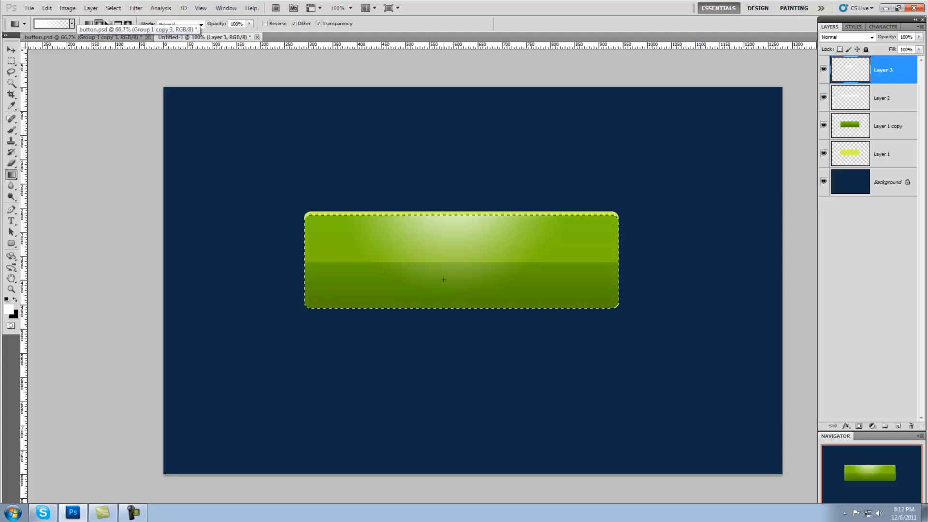
left_click(113, 8)
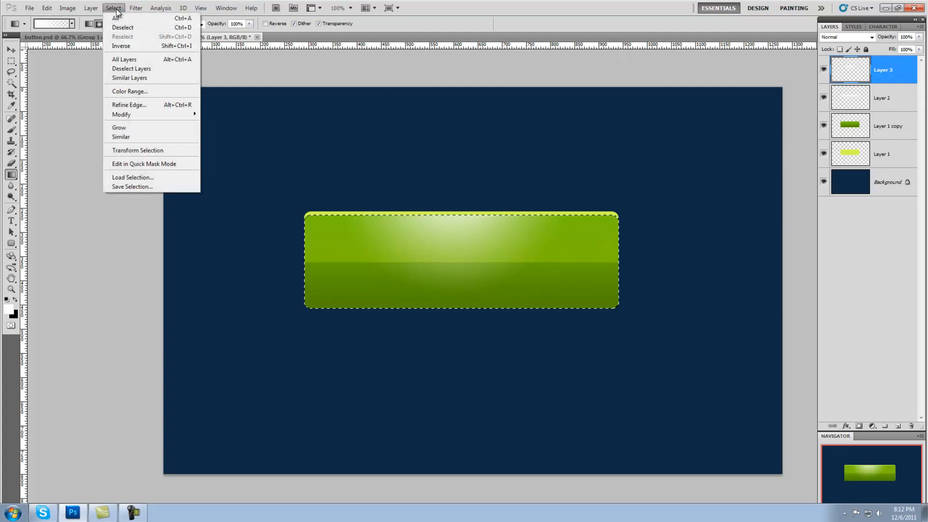
left_click(122, 27)
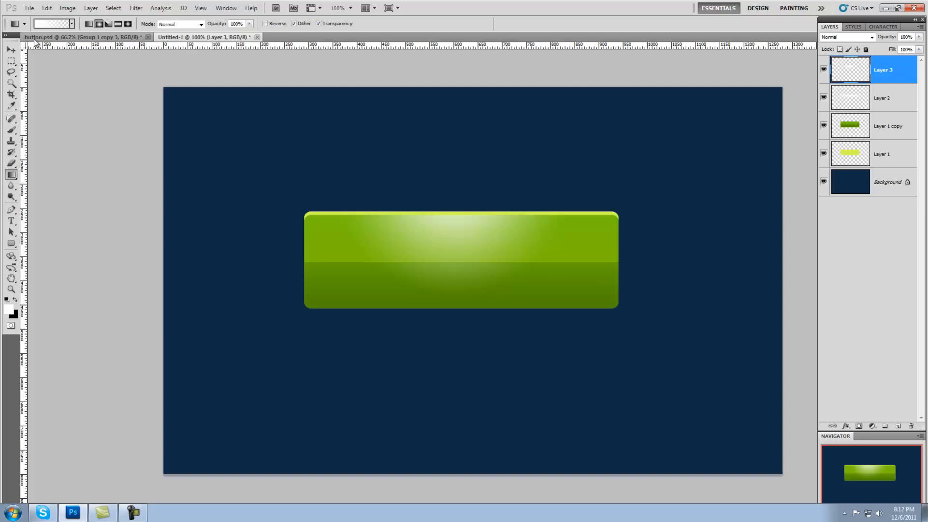
Free Transform the glow wider across the button and blend it as Overlay at about 73% opacity
left_click(11, 49)
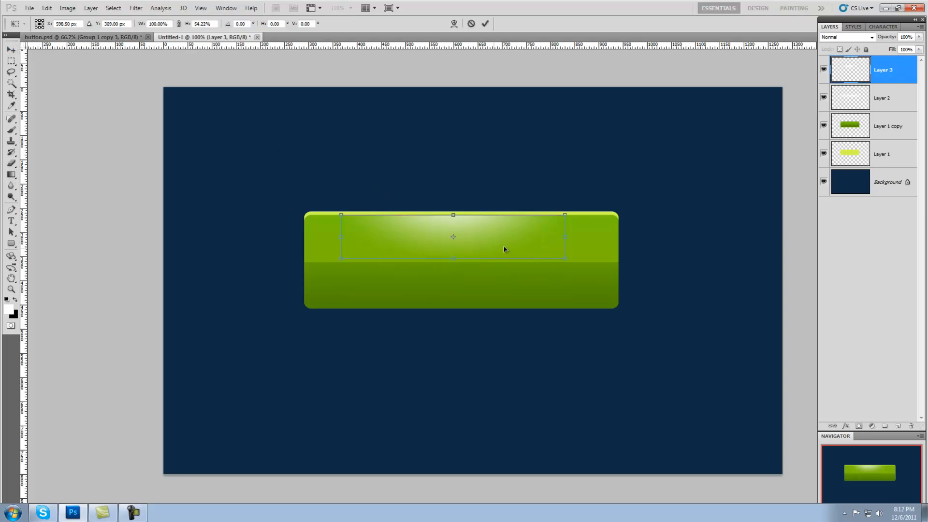
left_click_drag(564, 236, 636, 237)
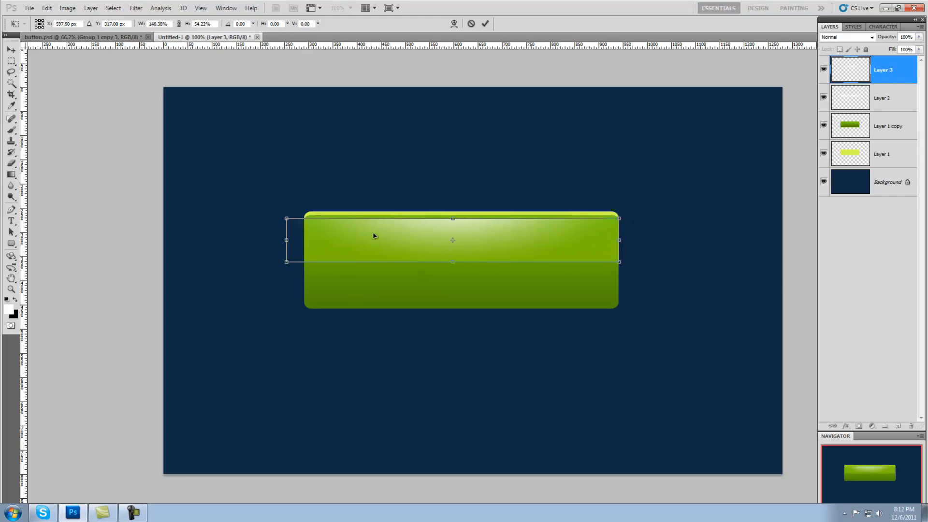
left_click_drag(373, 235, 376, 232)
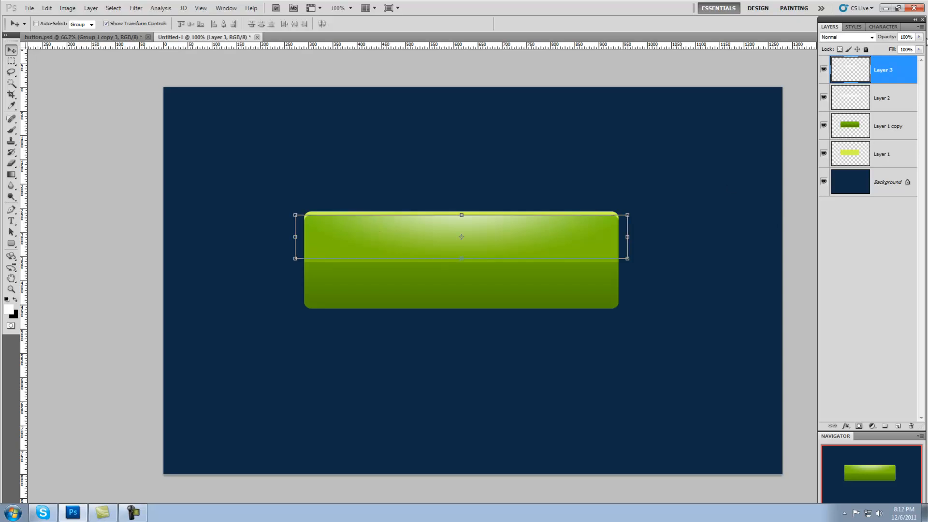
left_click(845, 36)
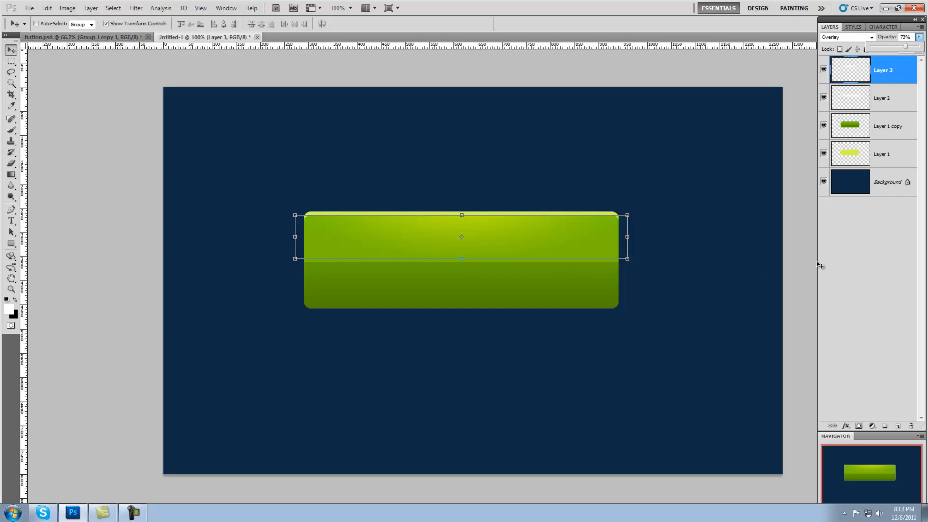
Shade the button's bottom with a black-to-transparent gradient layer at about 47% opacity
right_click(849, 125)
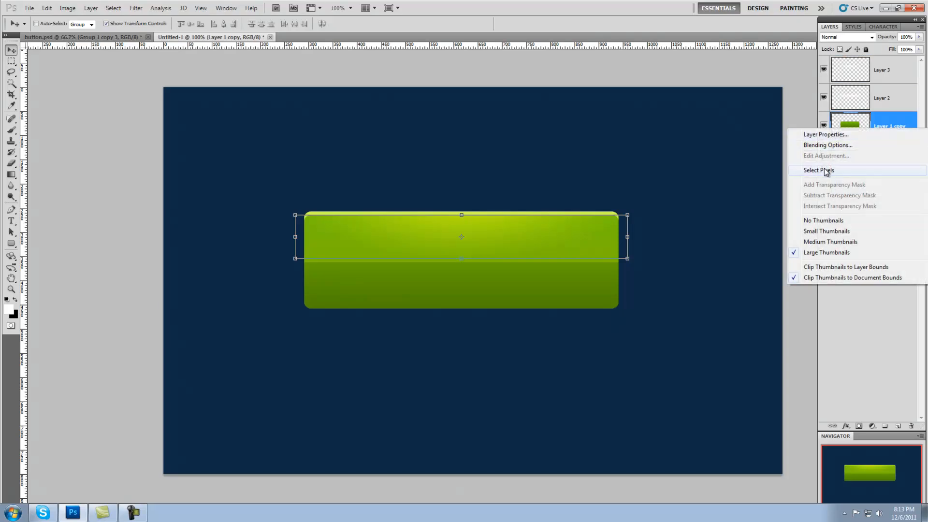
left_click(817, 169)
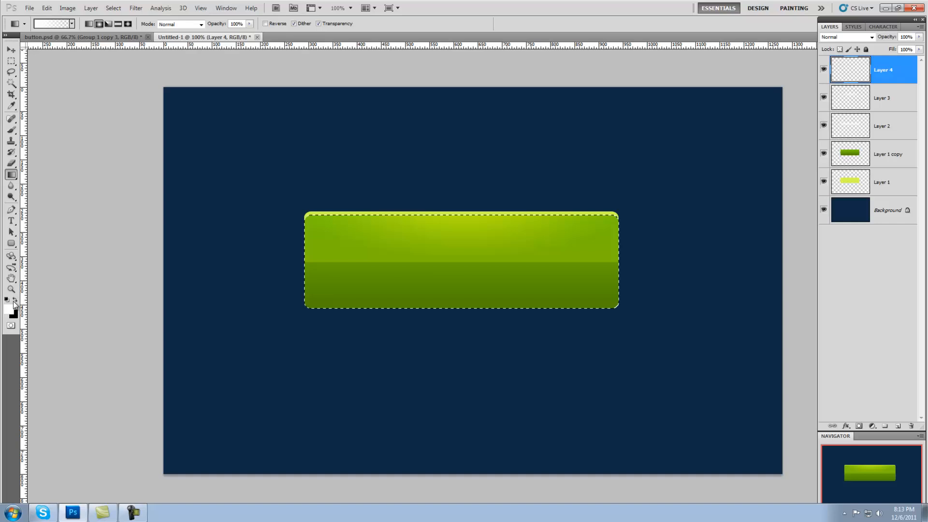
left_click(89, 24)
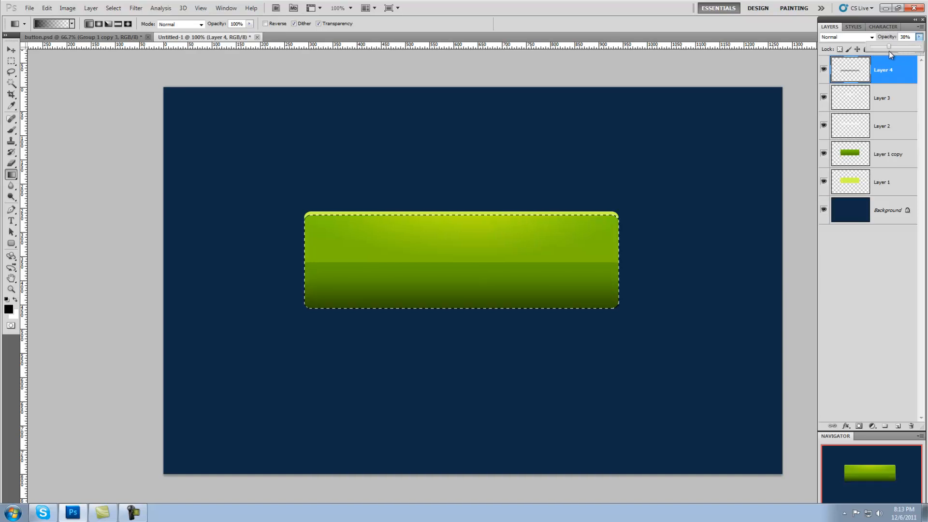
left_click_drag(888, 52, 896, 53)
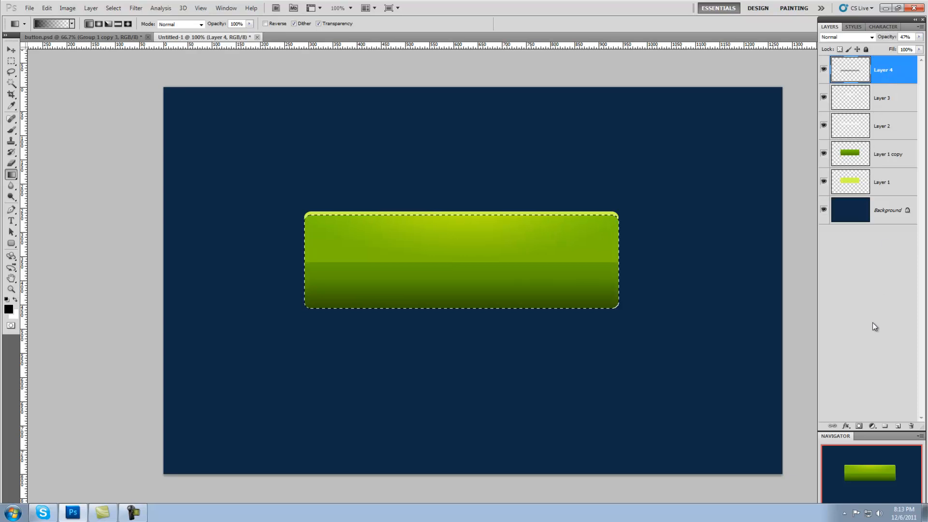
Darken both ends of the button with black gradients on a new layer at 54% opacity
left_click(885, 426)
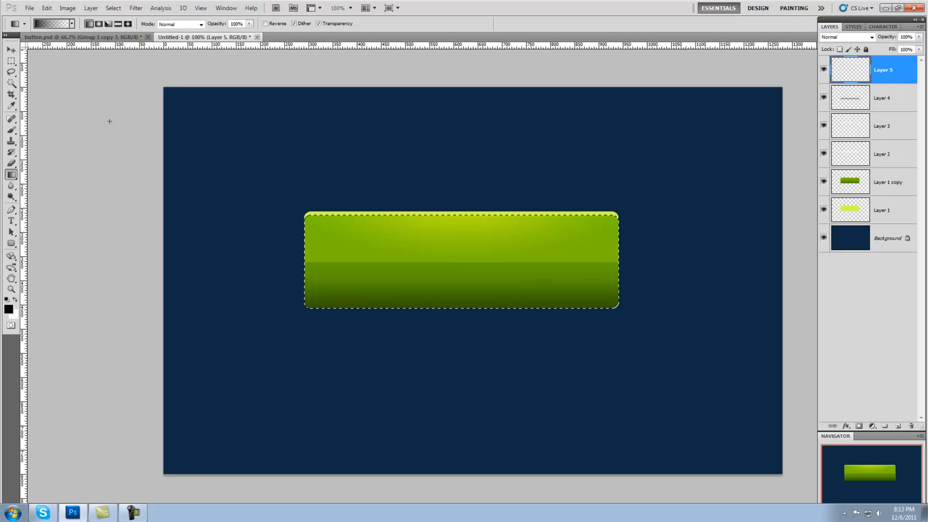
left_click(97, 24)
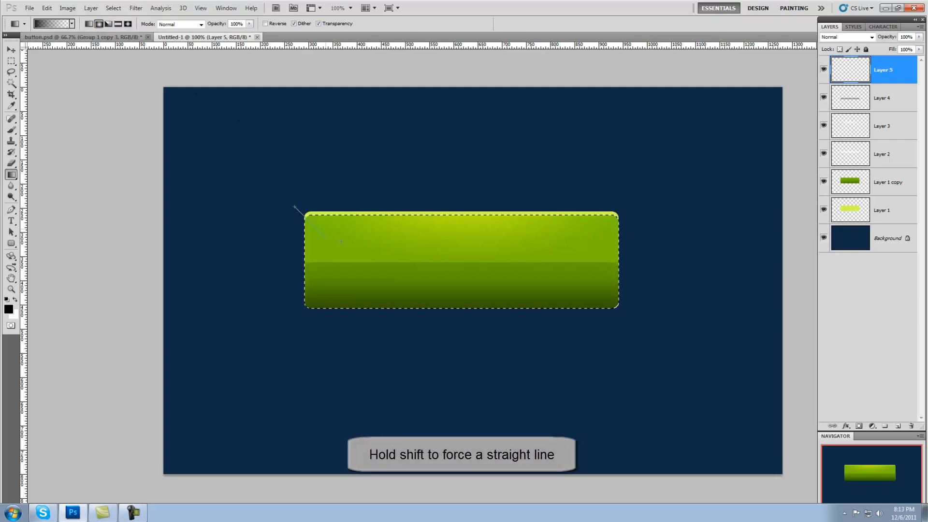
left_click_drag(295, 208, 620, 211)
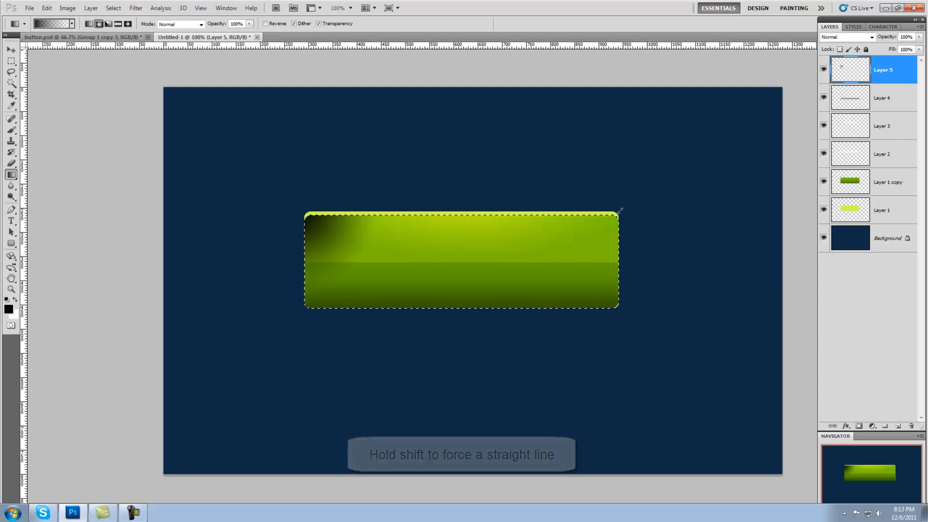
left_click_drag(618, 211, 340, 274)
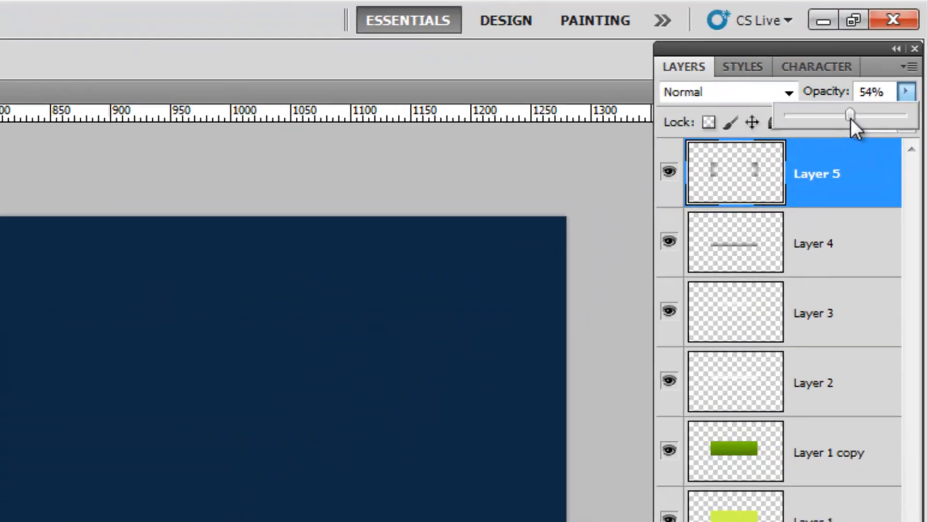
left_click_drag(851, 113, 819, 146)
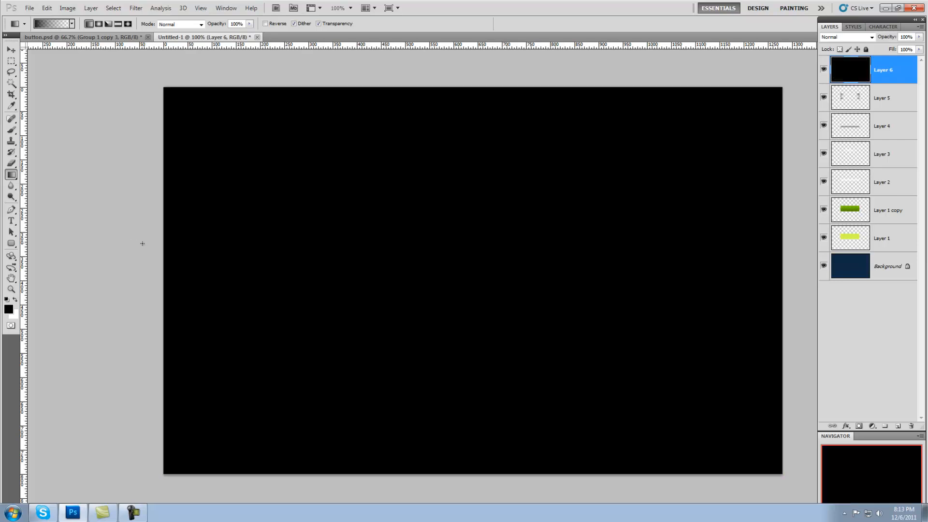
mouse_move(108, 248)
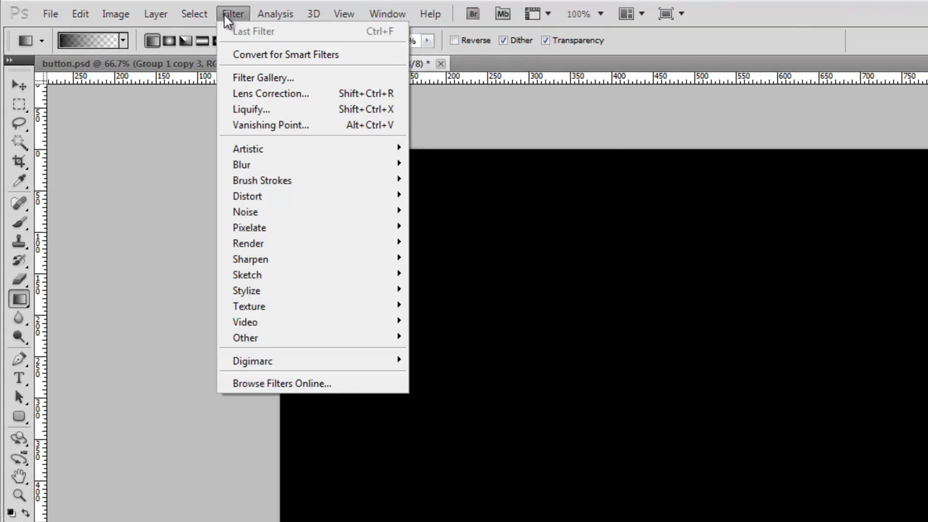
mouse_move(248, 243)
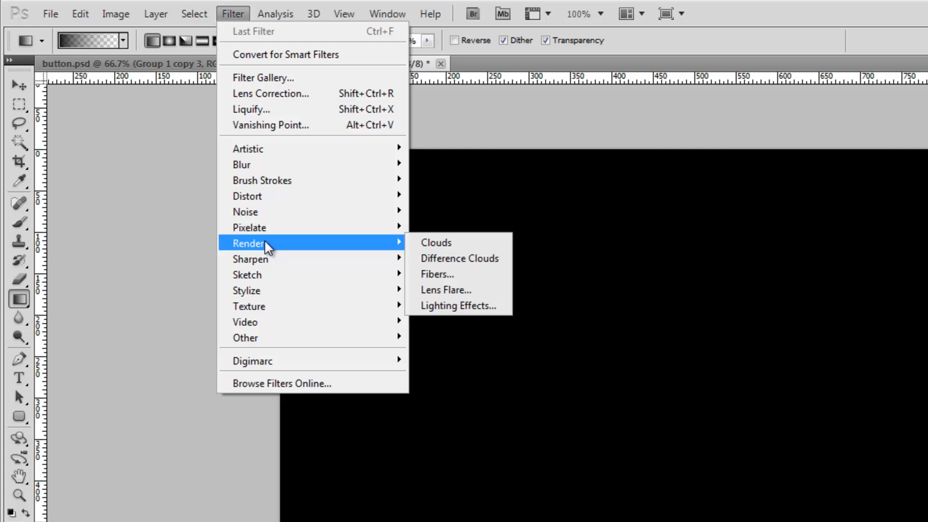
Render a centred Lens Flare onto the solid black top layer
left_click(446, 290)
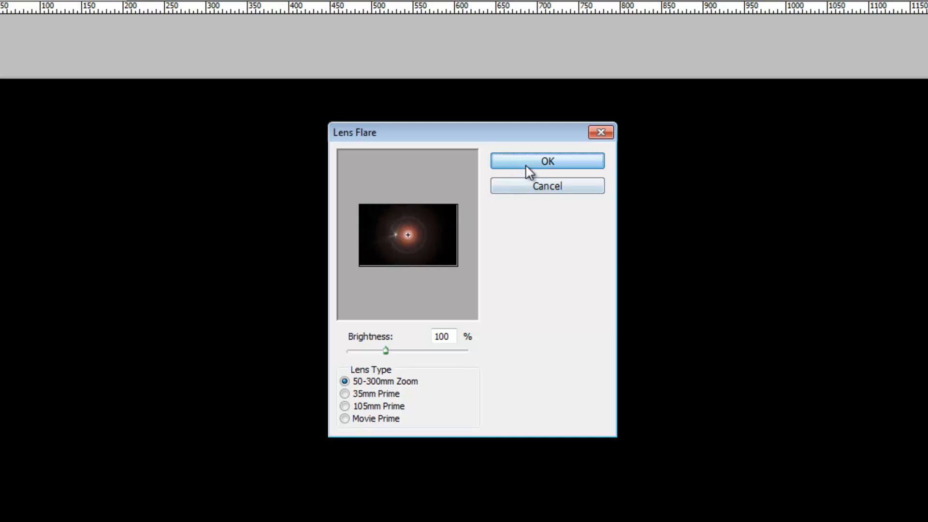
left_click(545, 161)
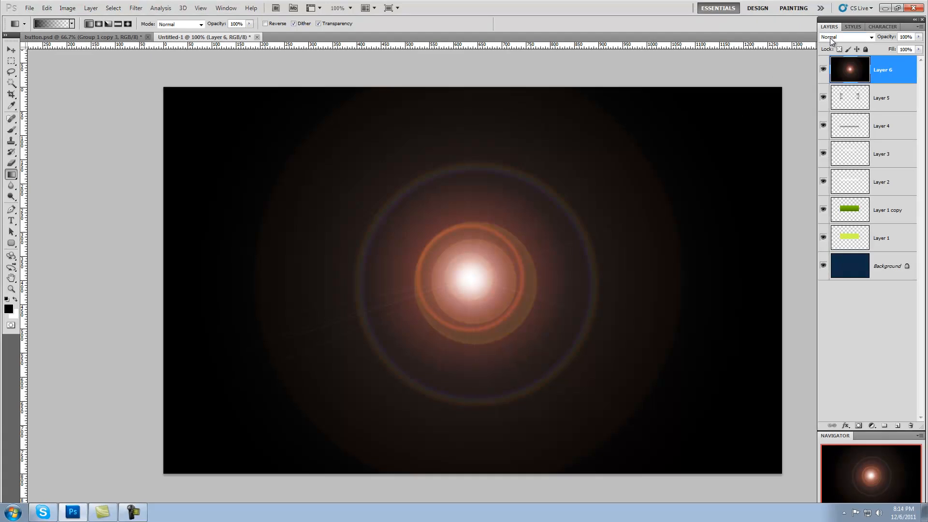
Blend the flare as Color Dodge and squash it into a thin streak on the button's top edge
left_click(845, 37)
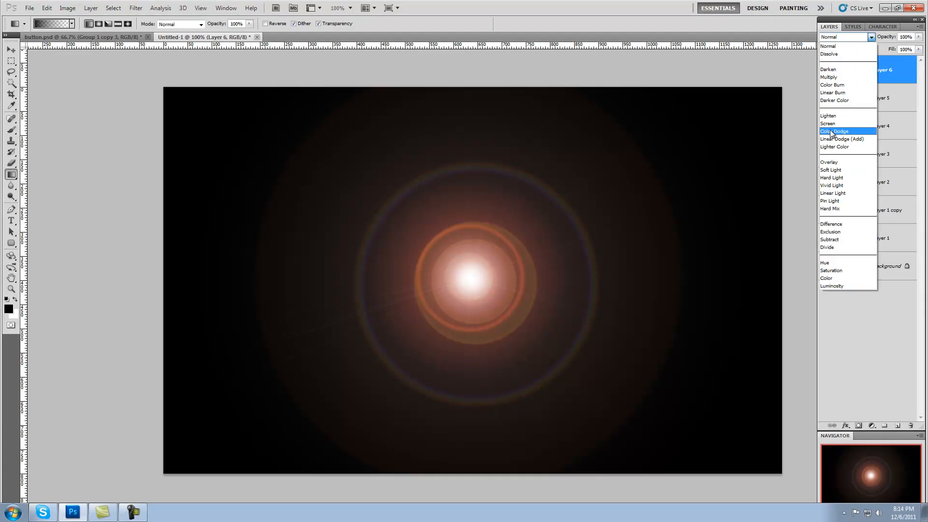
left_click(835, 131)
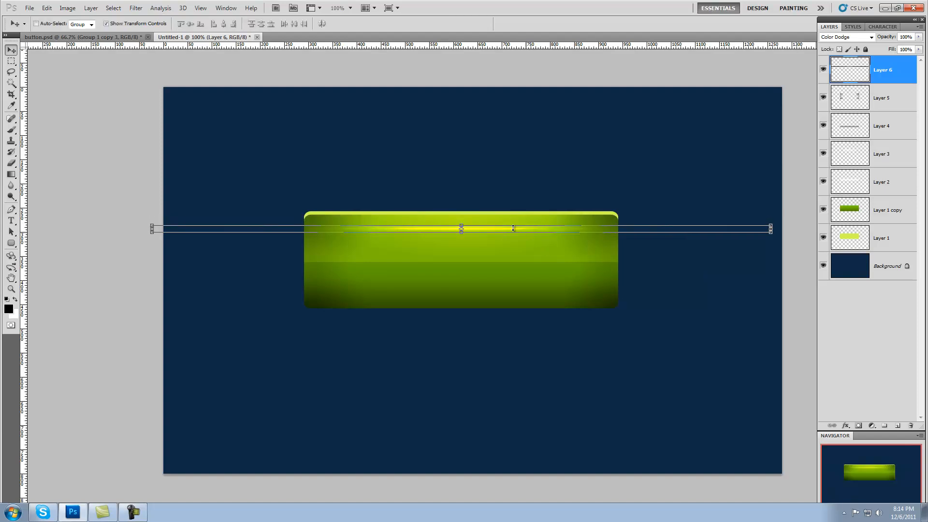
left_click(66, 7)
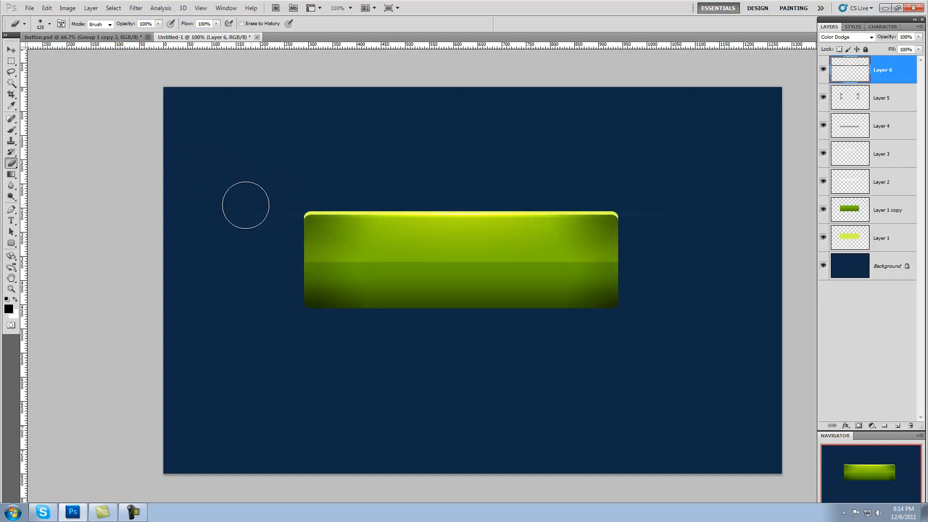
mouse_move(667, 218)
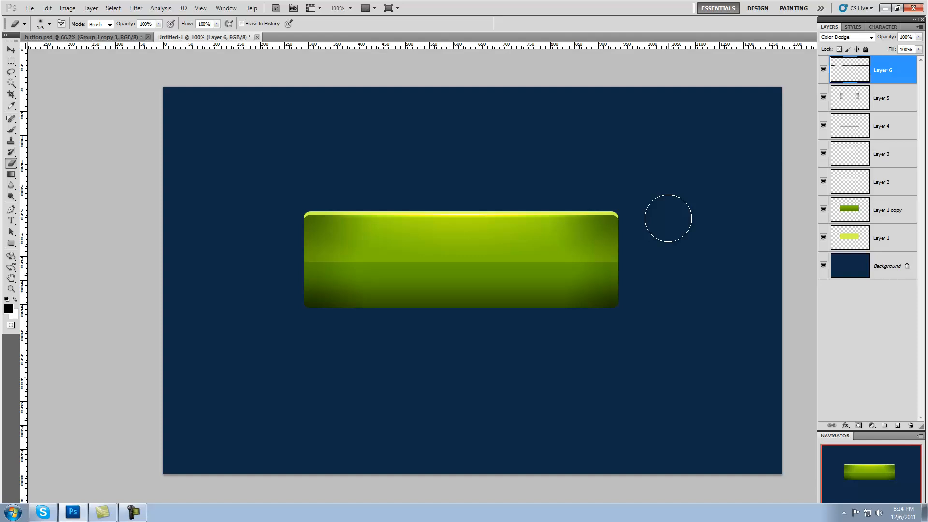
mouse_move(663, 214)
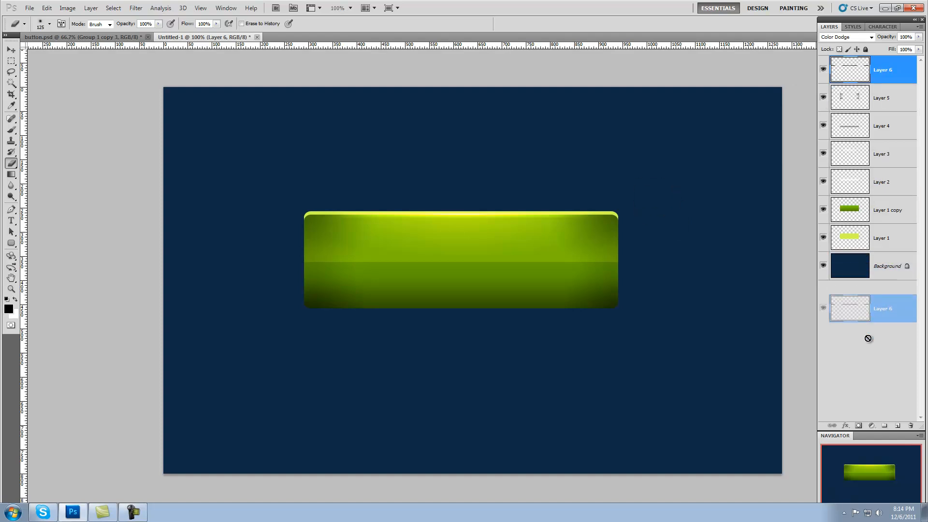
Duplicate the glowing streak layer for the button's bottom edge
left_click(10, 50)
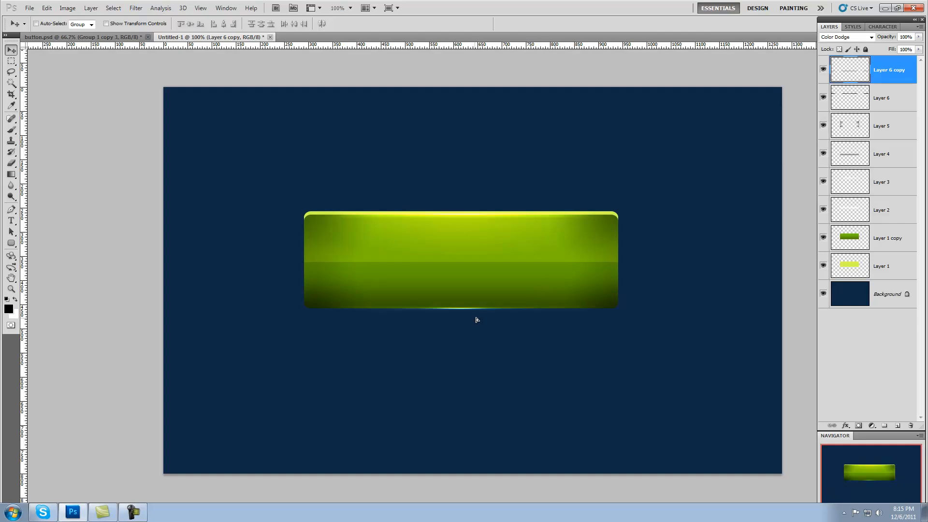
mouse_move(478, 317)
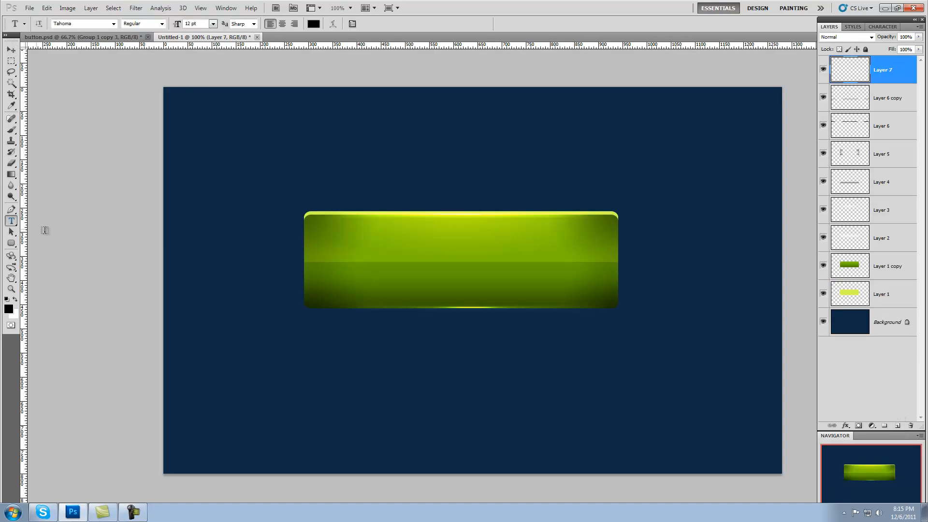
Add the word BUTTON in Blade Runner Movie Font at 140 pt over the green bar
left_click(112, 24)
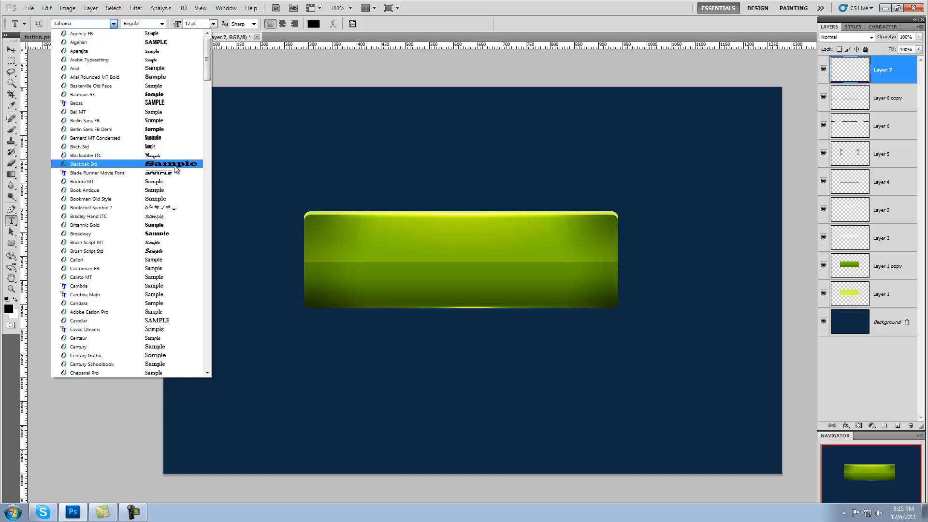
left_click(96, 172)
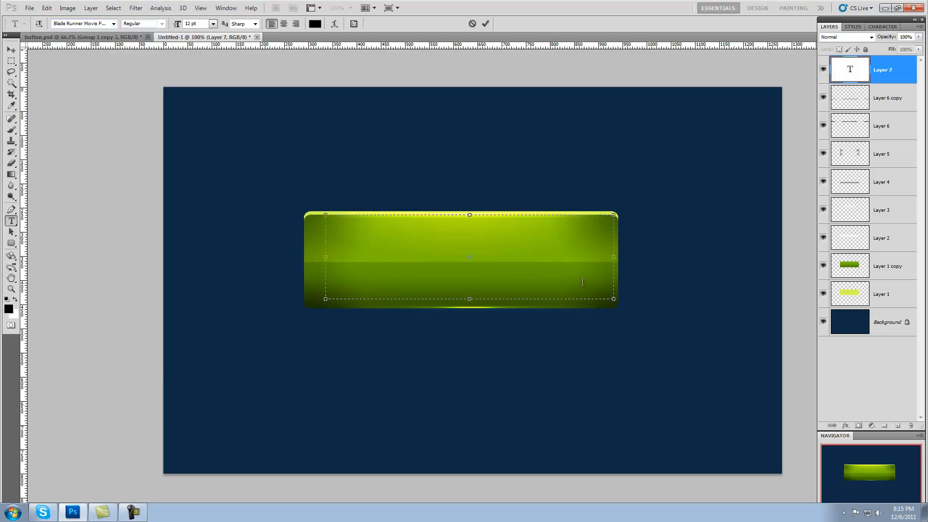
type("BUTTON")
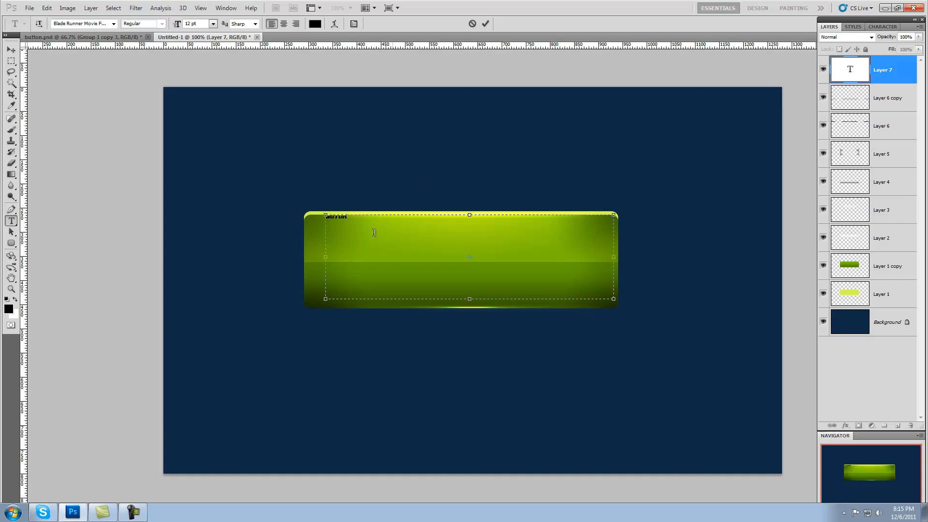
left_click(213, 24)
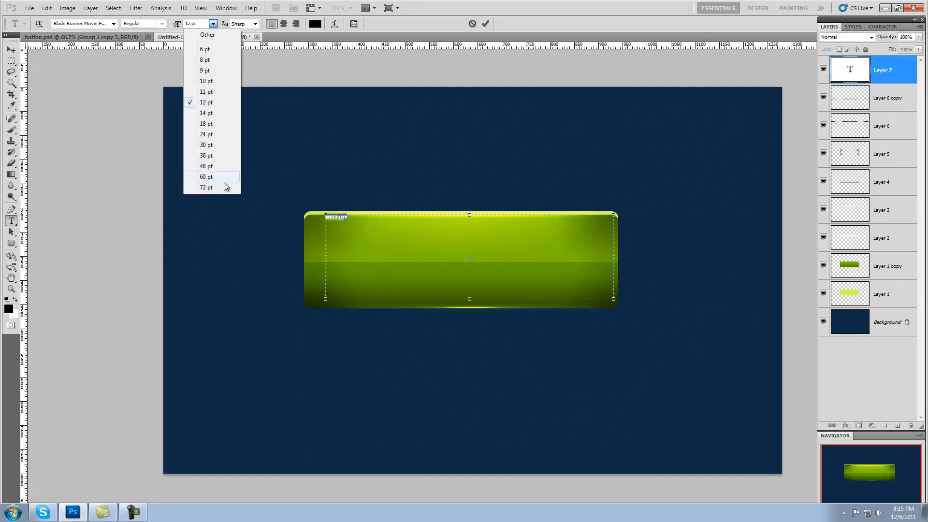
left_click(206, 187)
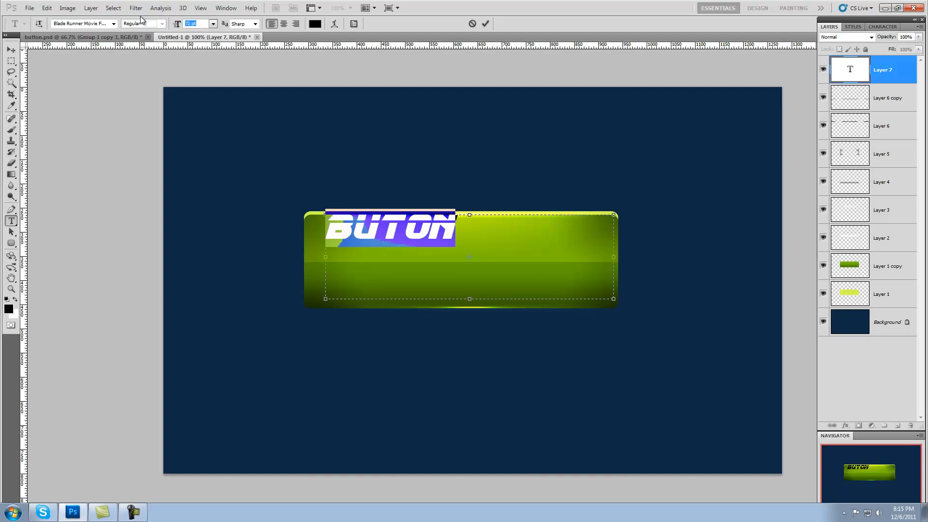
type("140")
type("T")
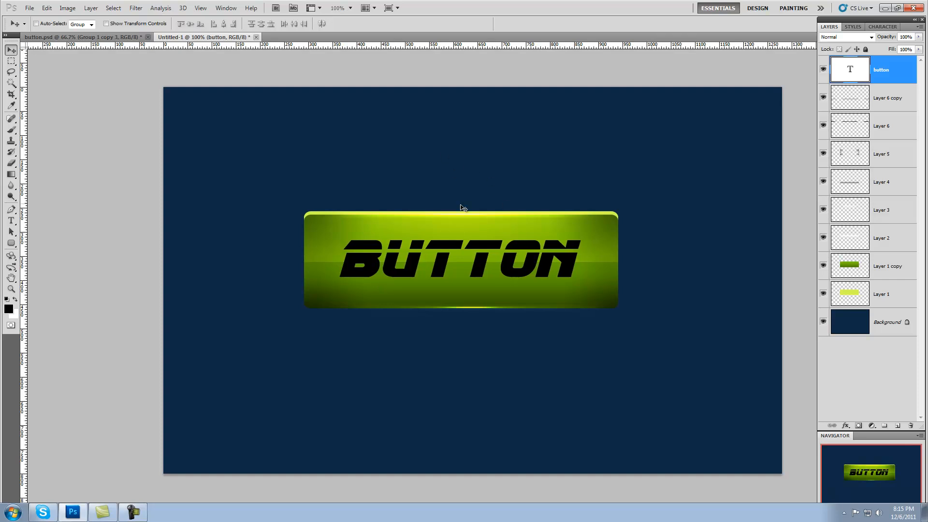
mouse_move(530, 235)
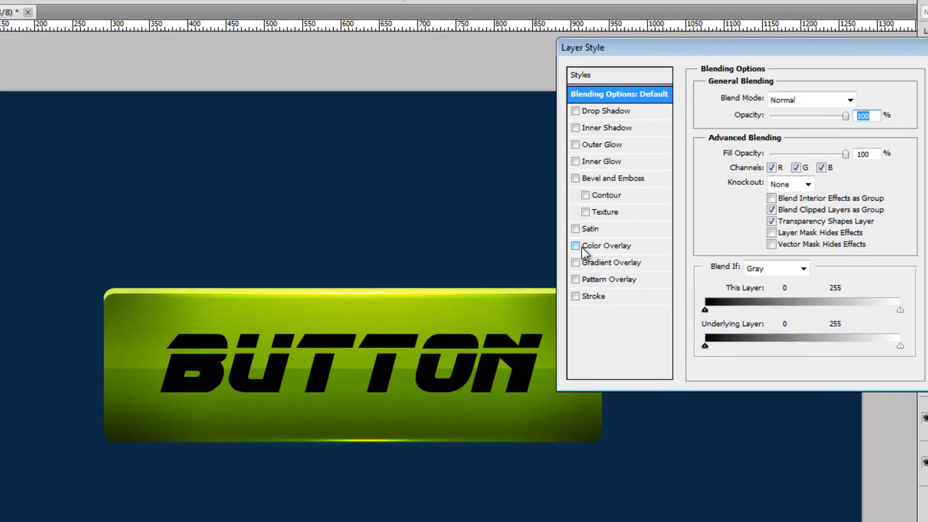
Give the BUTTON text a near-black #1d1d1d Color Overlay
left_click(575, 245)
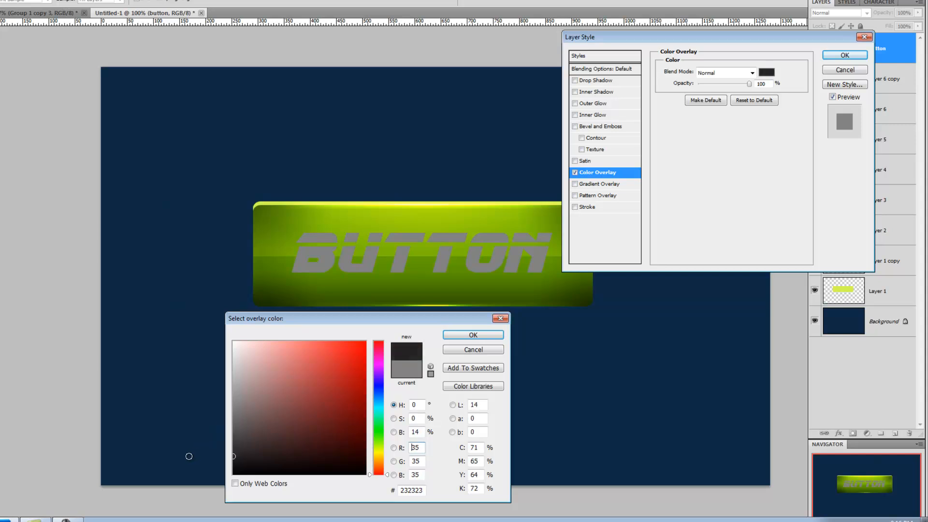
left_click_drag(234, 456, 233, 463)
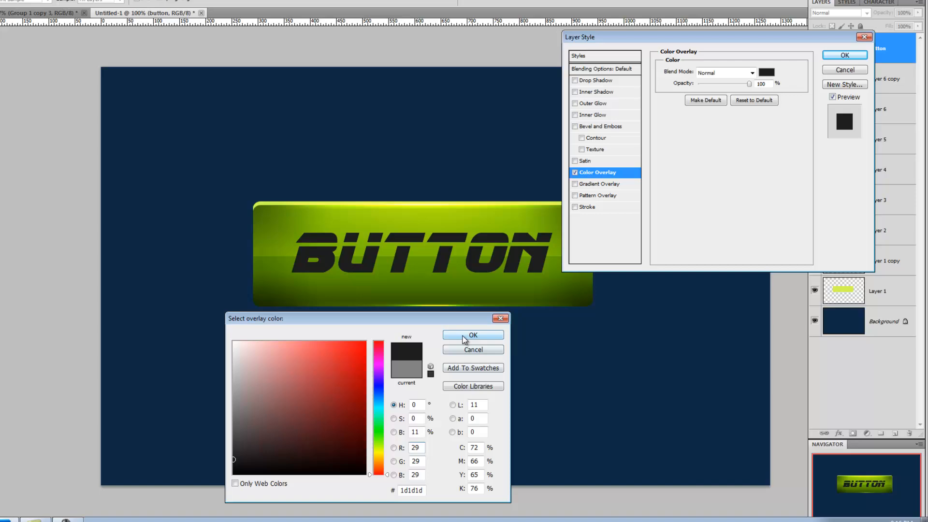
left_click(472, 334)
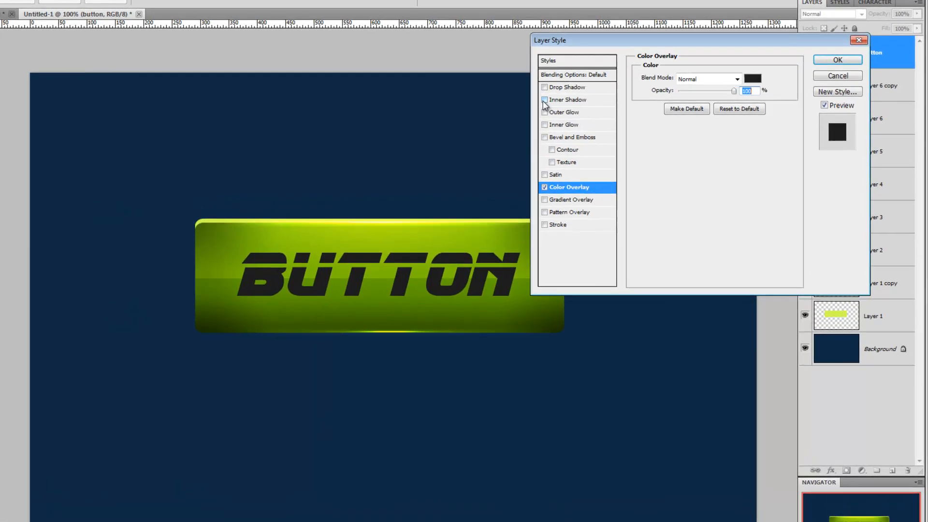
Add an Inner Shadow to the text with Distance 10 px and Size 6 px for a sunken look
left_click(544, 100)
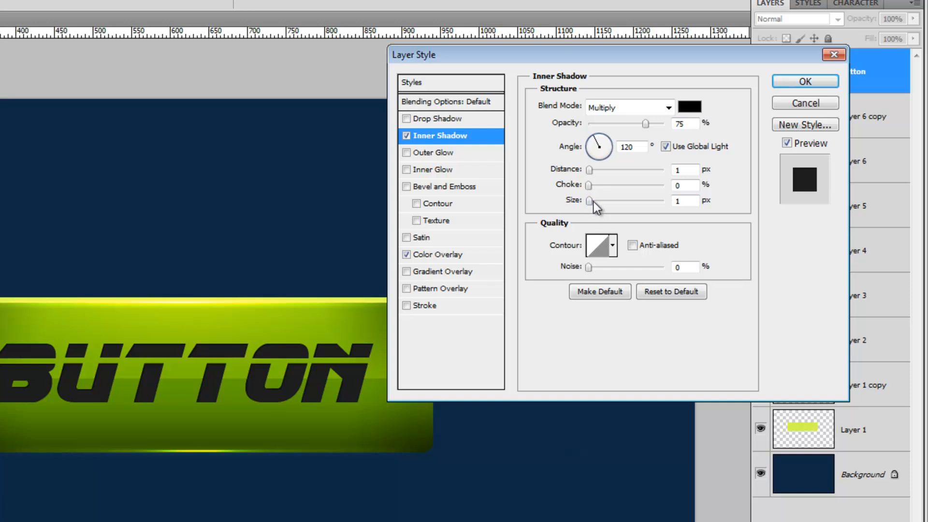
triple_click(685, 200)
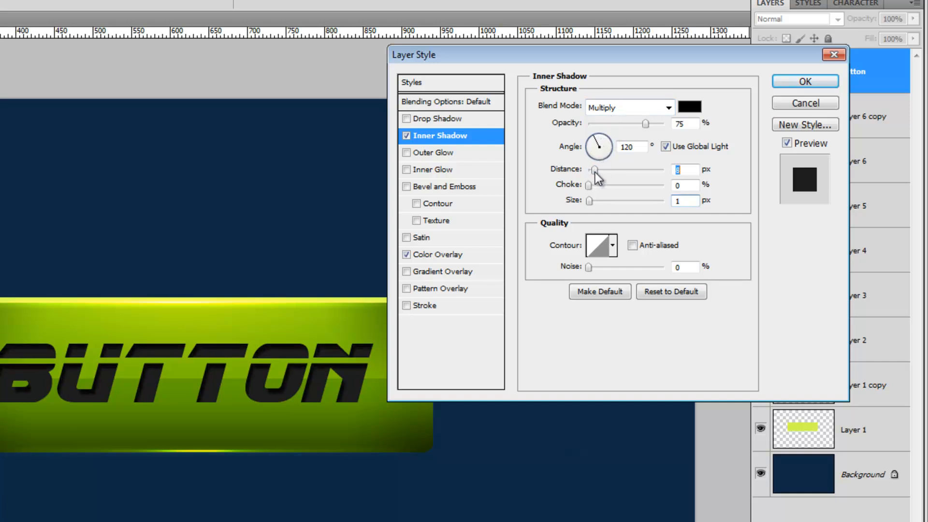
left_click_drag(593, 171, 599, 171)
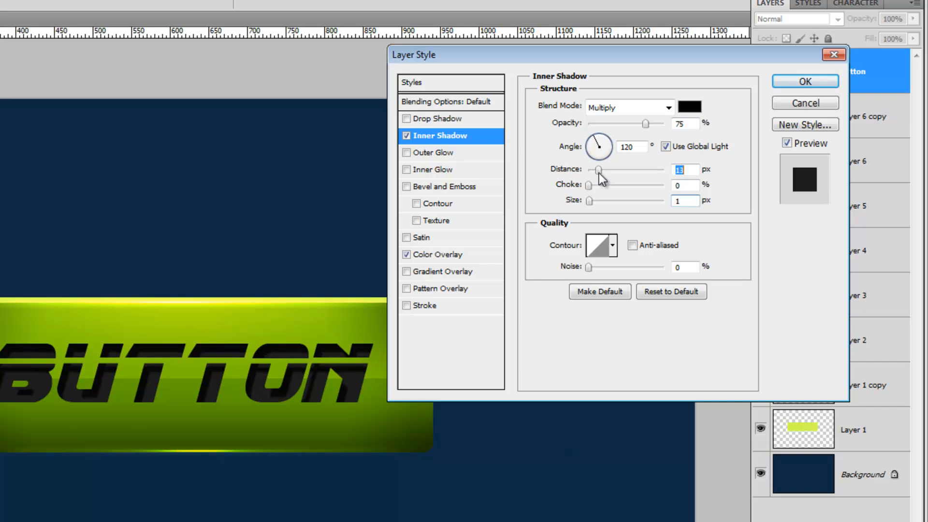
left_click_drag(591, 200, 598, 200)
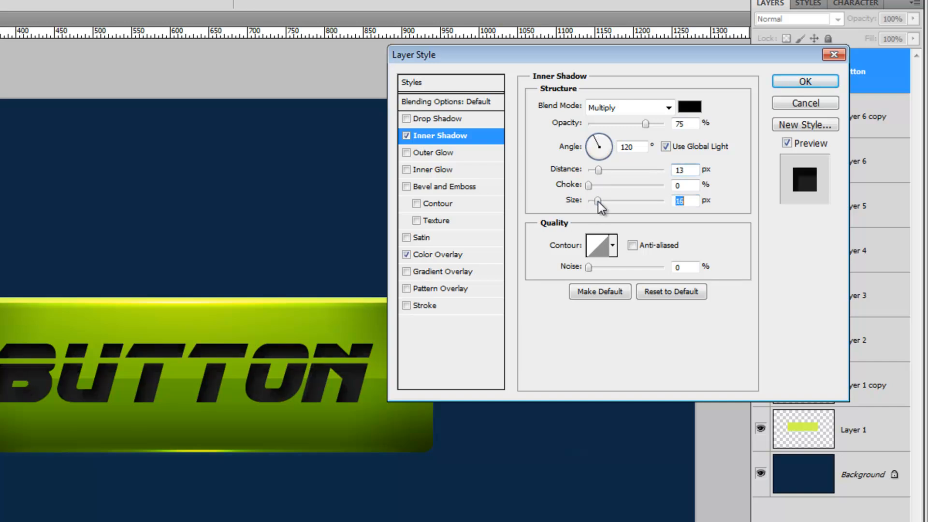
left_click_drag(598, 200, 593, 200)
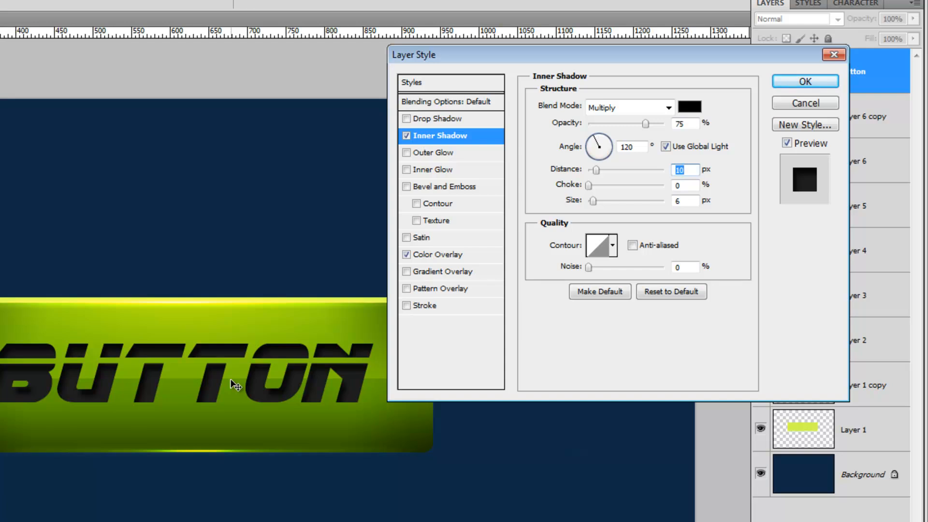
mouse_move(430, 163)
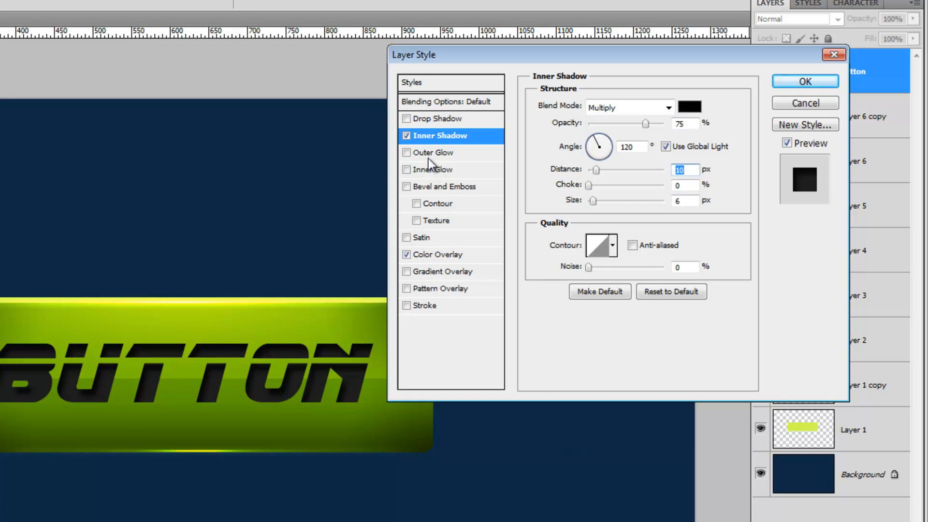
Add a white Outer Glow of Size 9 px at 24% opacity and apply the layer styles
left_click(436, 152)
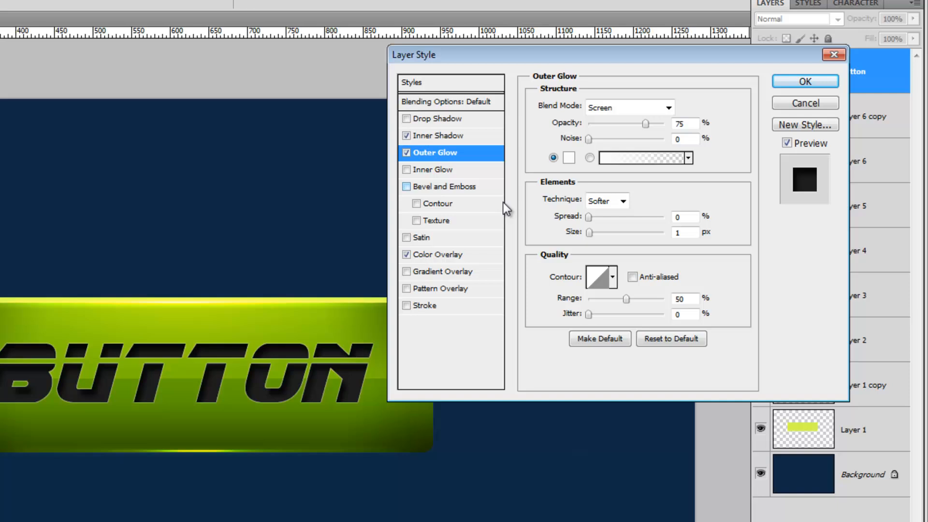
left_click_drag(588, 232, 597, 232)
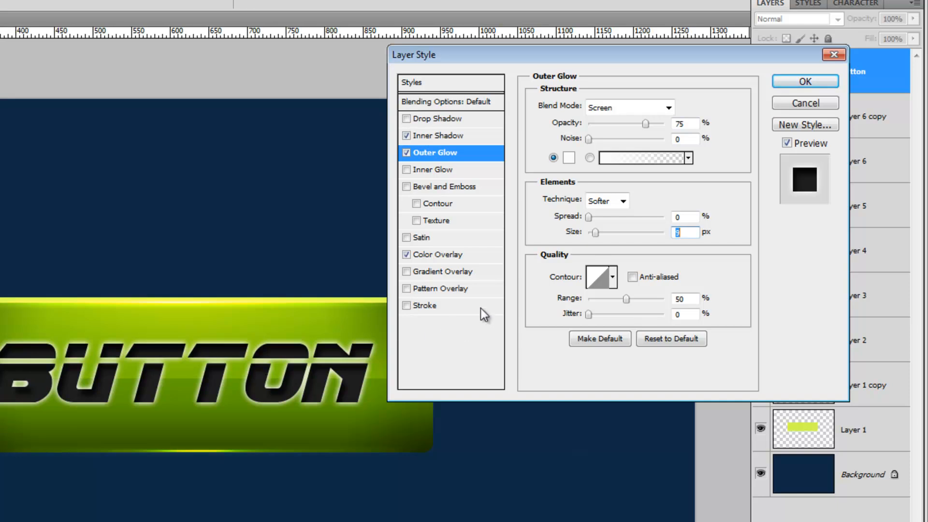
left_click_drag(643, 123, 648, 123)
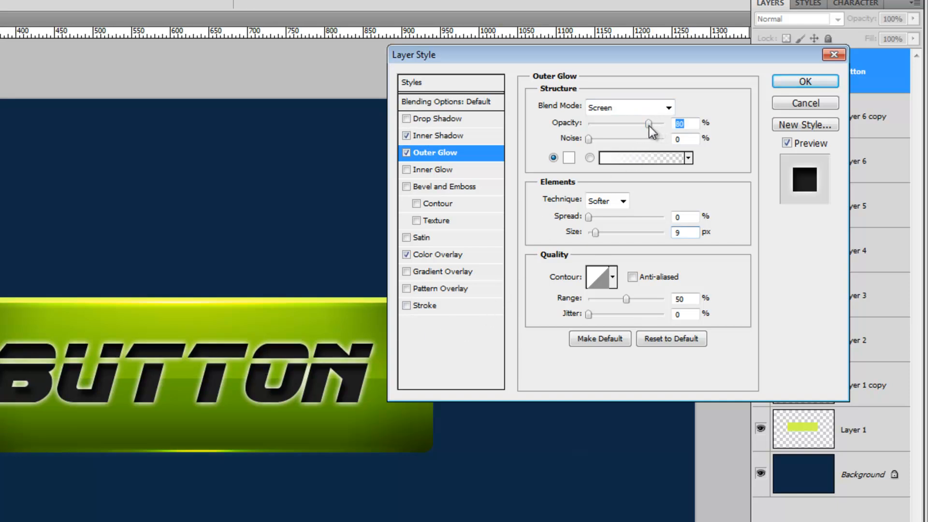
left_click_drag(646, 123, 605, 124)
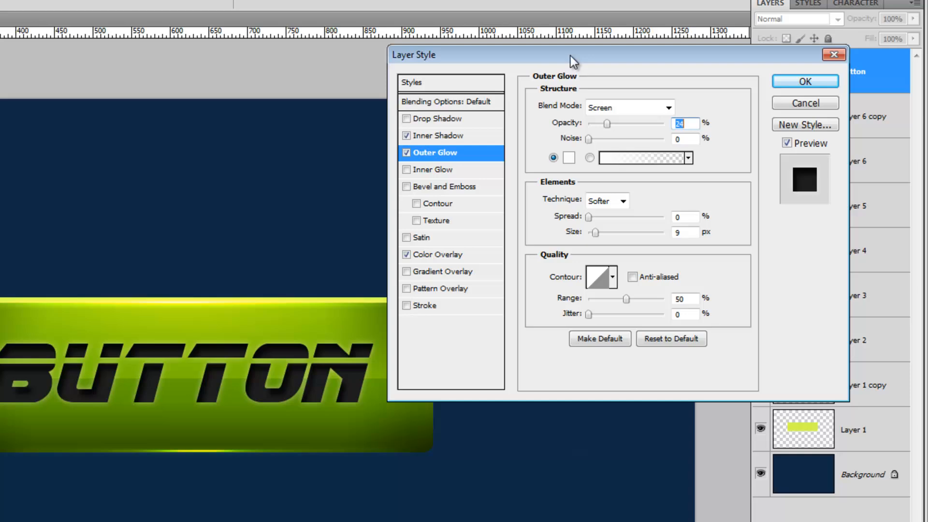
left_click(803, 81)
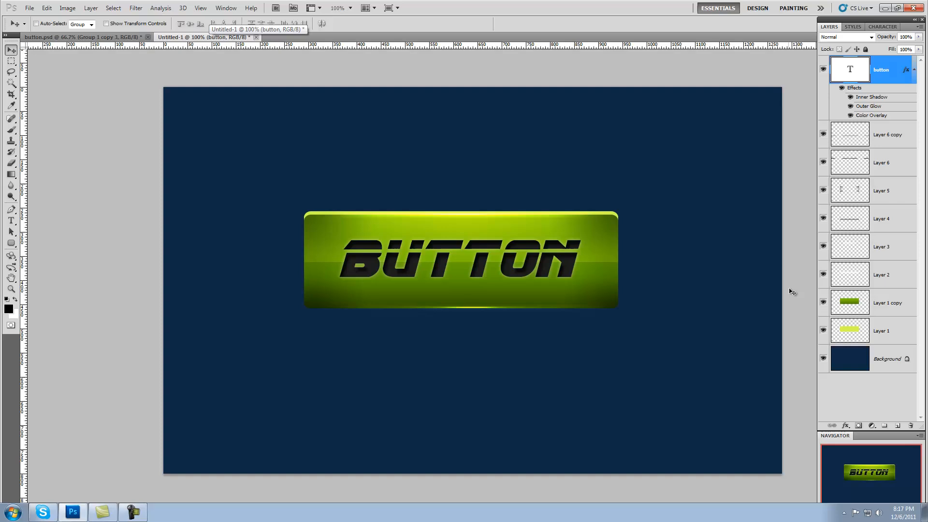
Give the green bar layer an Inner Shadow with Distance 0 and Size 43 px and apply it
left_click(881, 303)
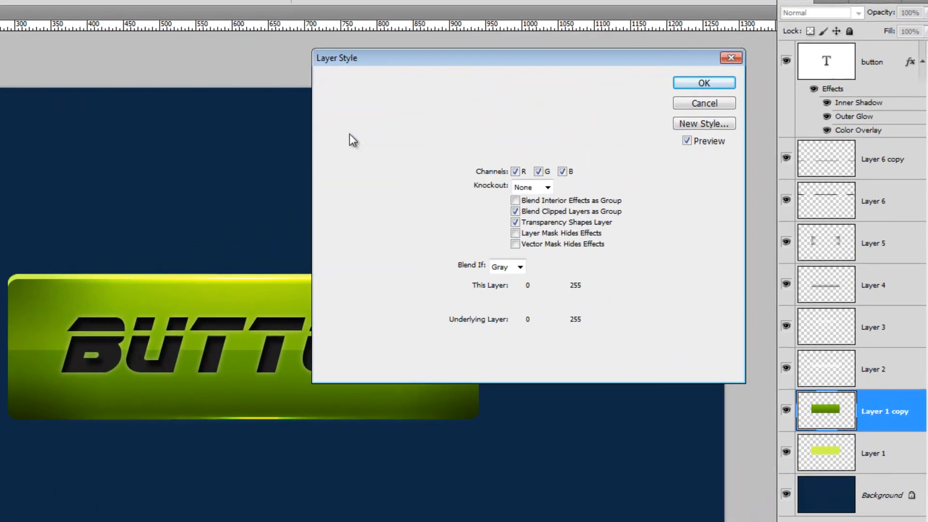
left_click(359, 134)
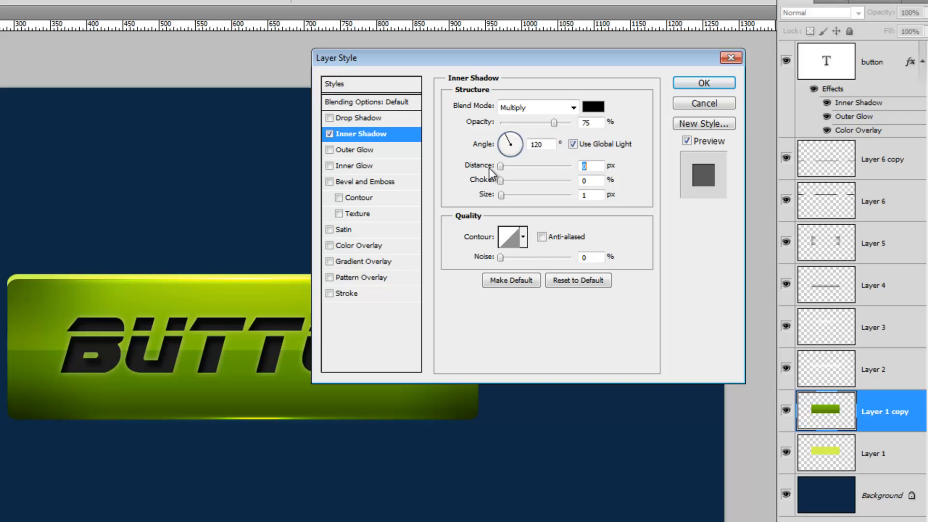
left_click_drag(501, 195, 514, 194)
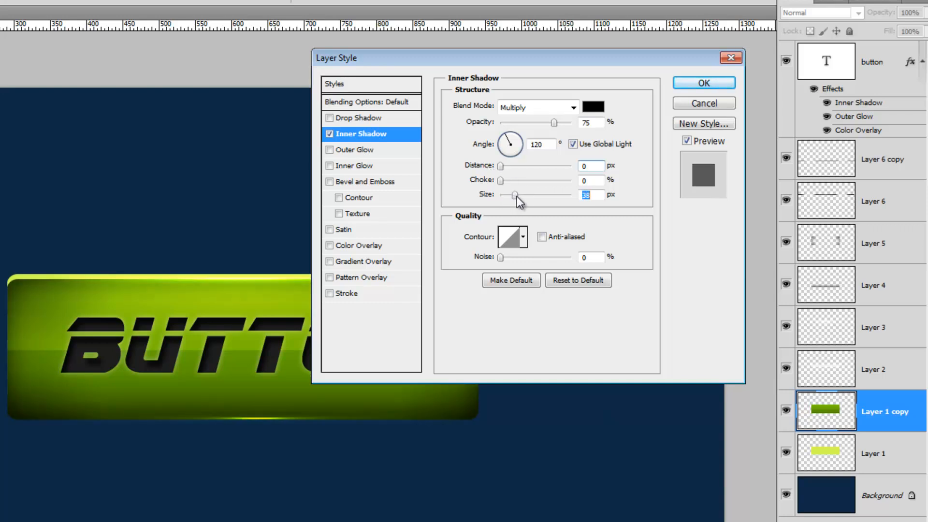
left_click_drag(514, 195, 520, 196)
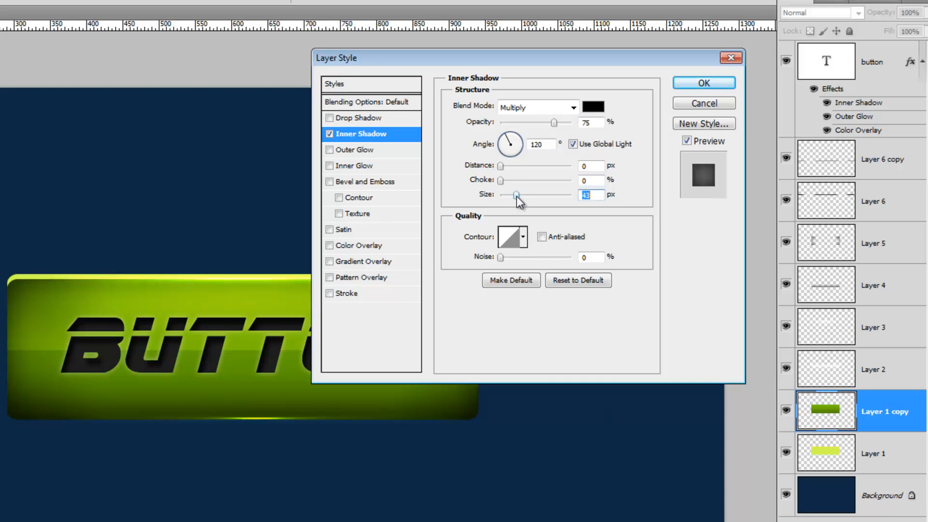
mouse_move(516, 196)
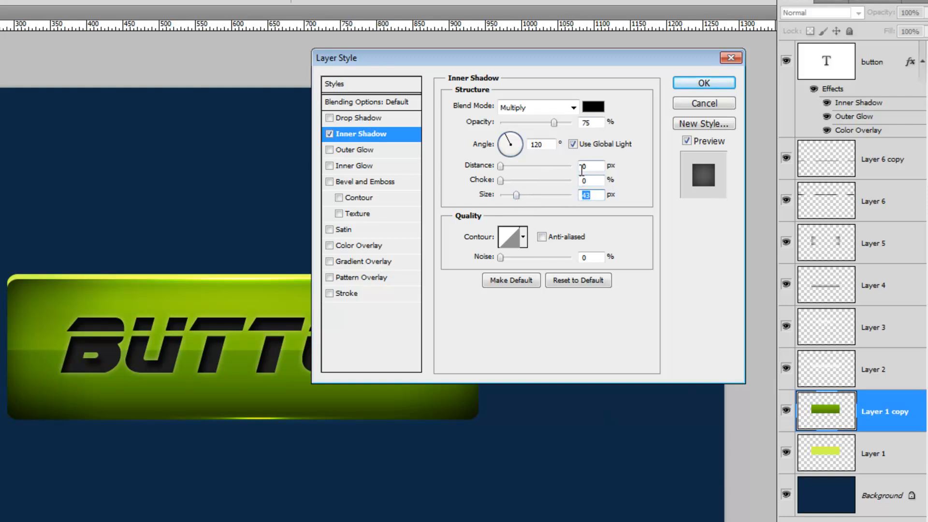
left_click_drag(514, 195, 525, 195)
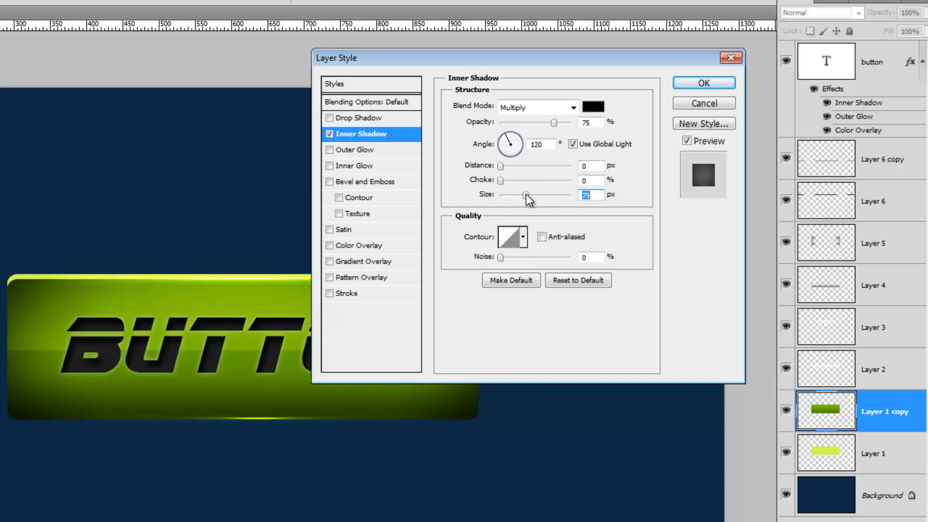
left_click_drag(525, 195, 519, 196)
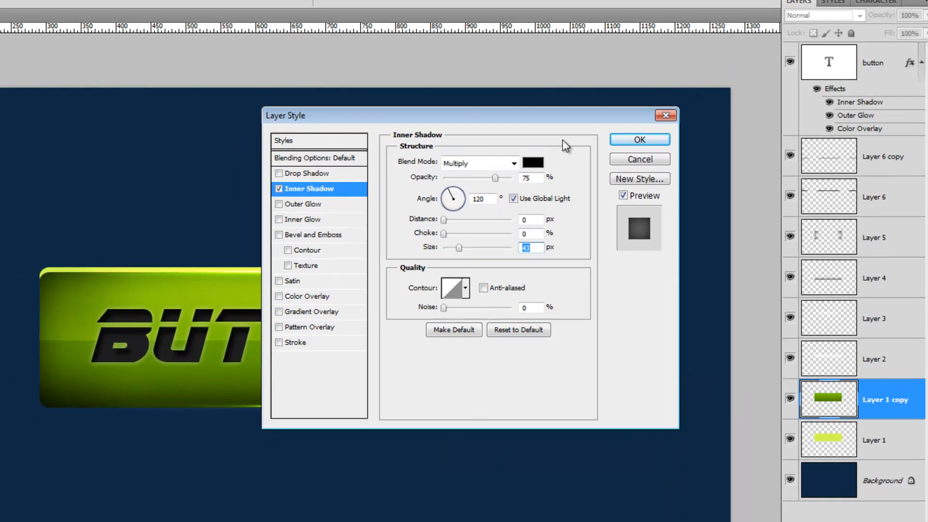
left_click(639, 139)
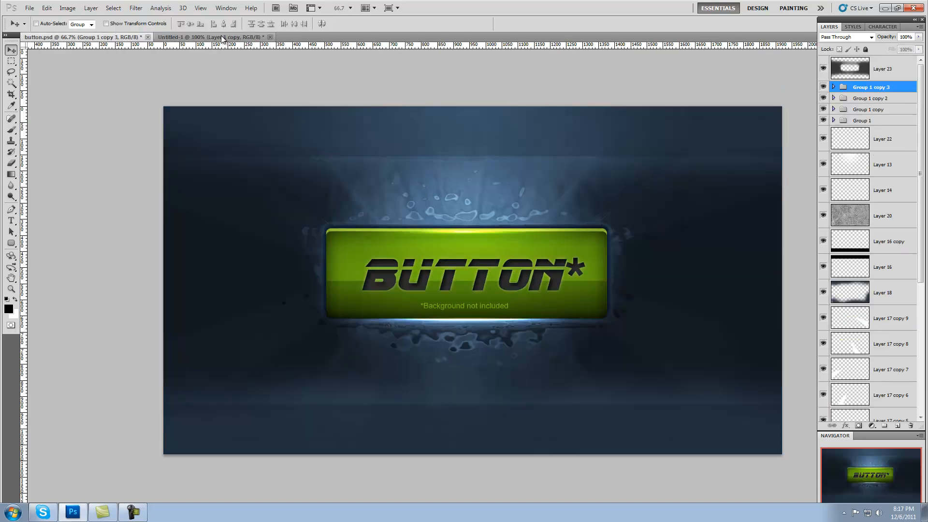
Back in Untitled-1, add a dark green Color Overlay to the Layer 1 copy bar layer
left_click(213, 37)
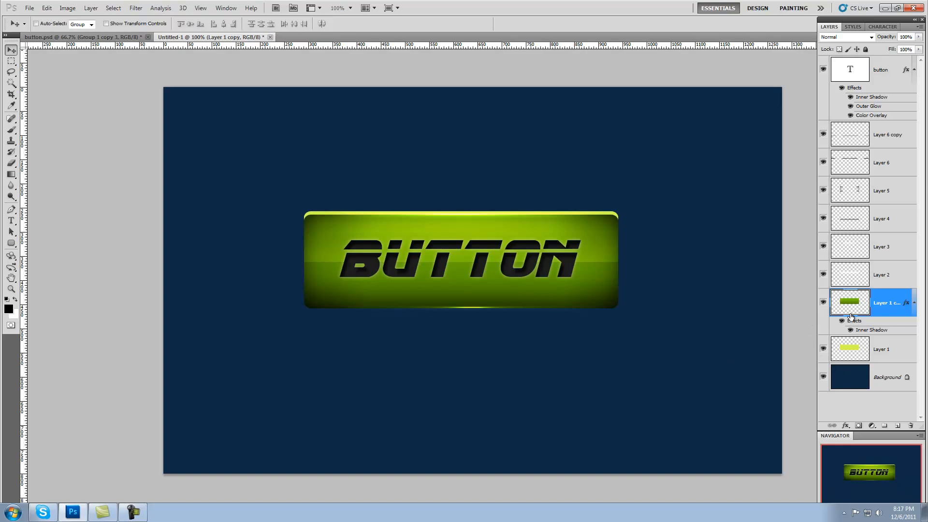
mouse_move(882, 317)
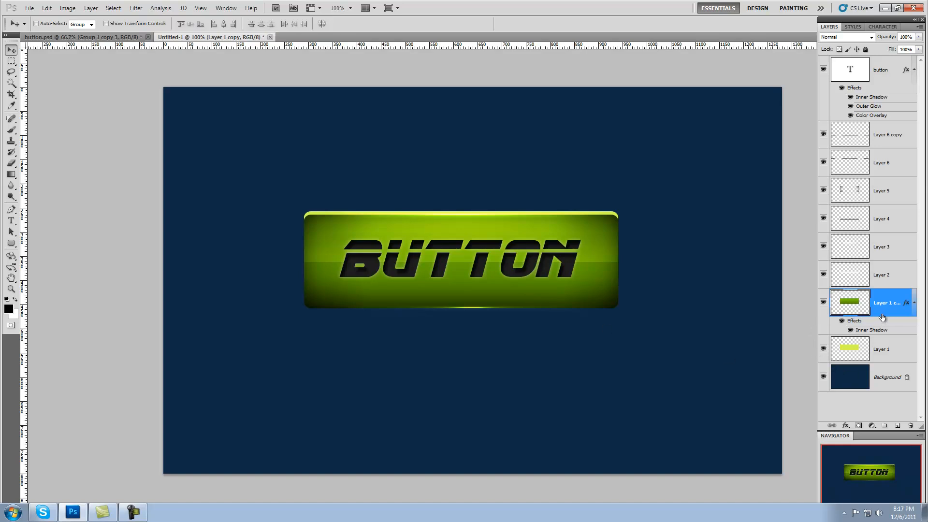
double_click(894, 303)
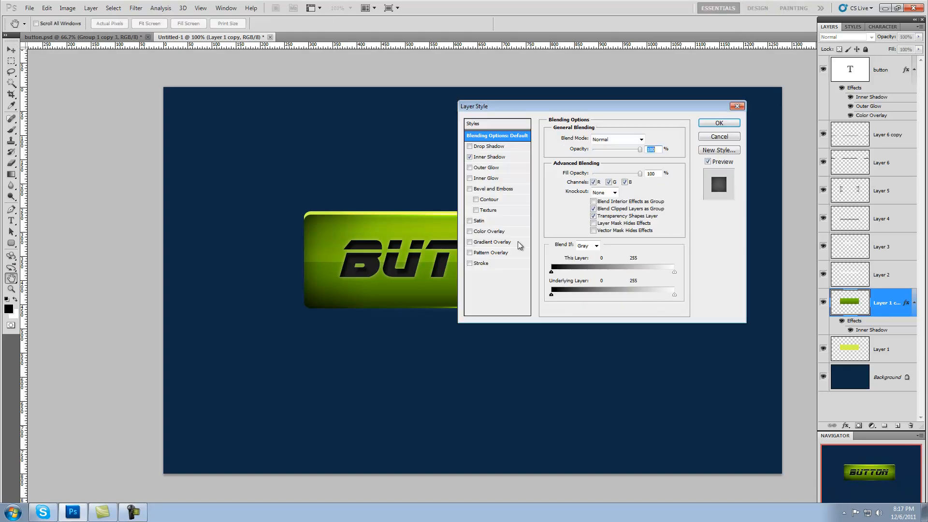
left_click(469, 231)
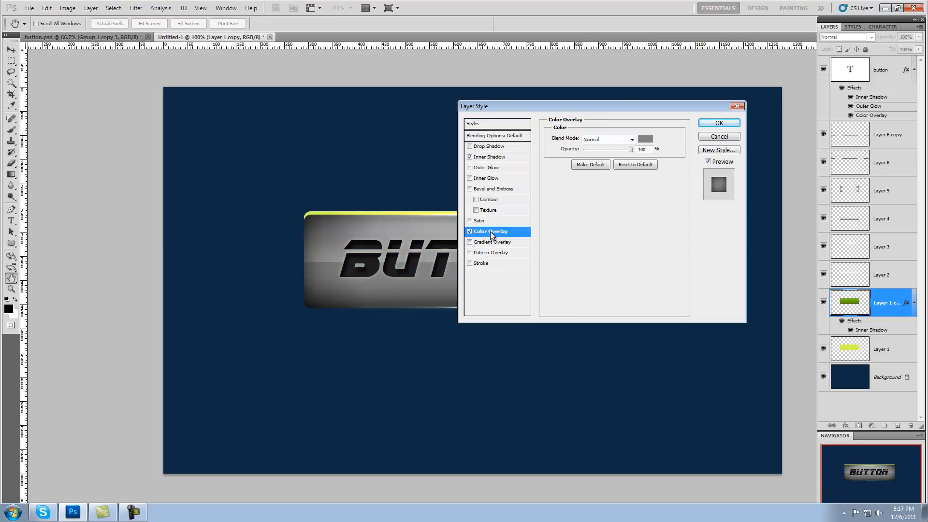
left_click(645, 138)
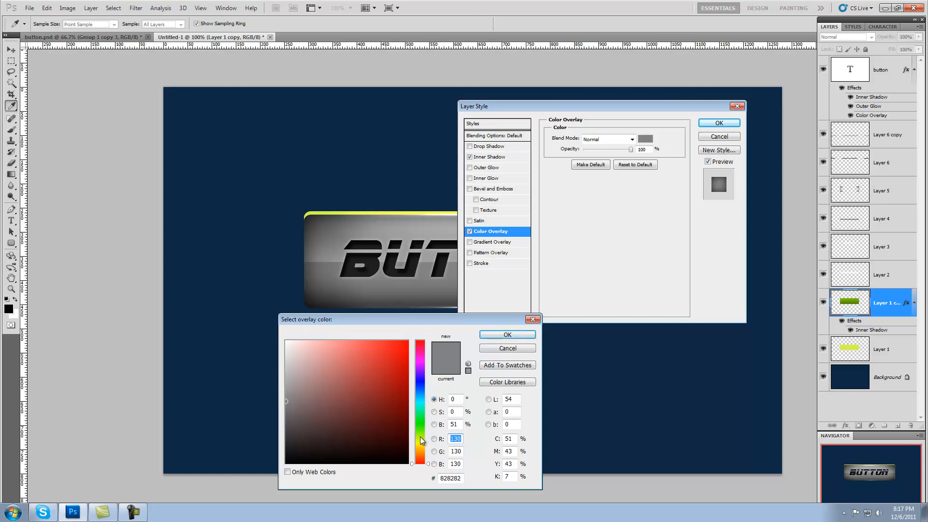
left_click(404, 412)
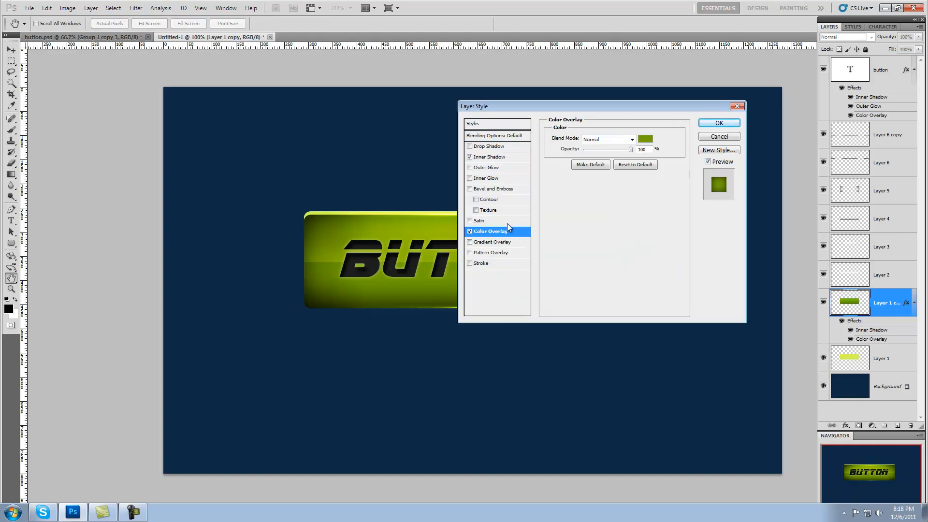
Change the bar's Color Overlay to dark magenta #710033 and apply it
left_click(646, 139)
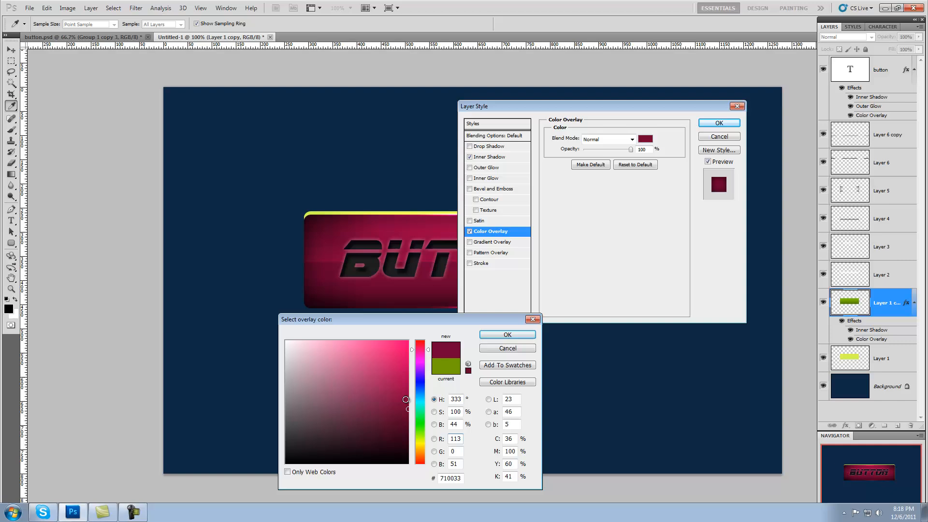
left_click(506, 335)
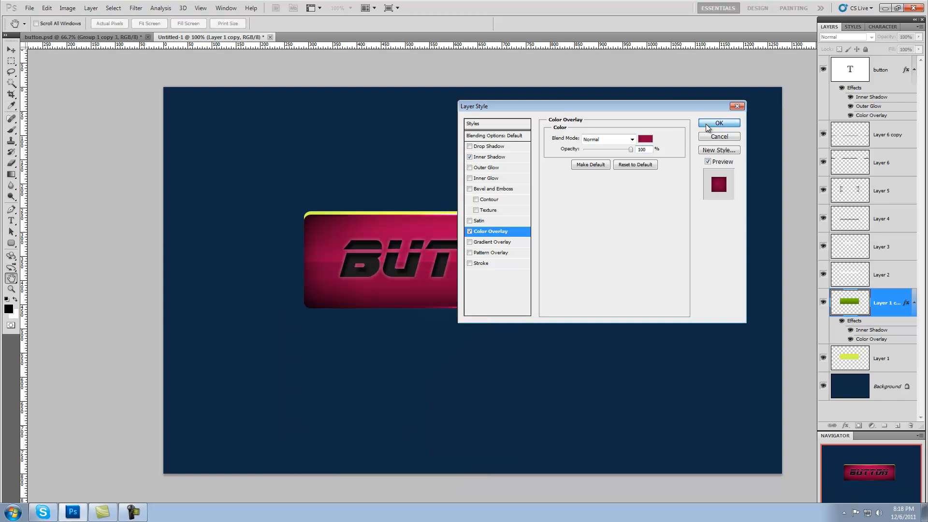
left_click(718, 123)
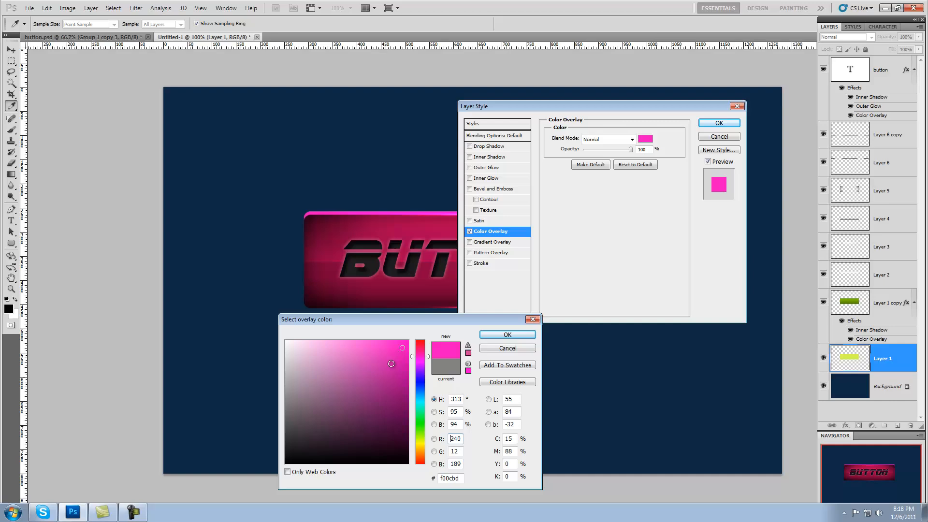
Give the top-edge Layer 1 a bright pink #f00cbd Color Overlay and apply it
left_click(506, 334)
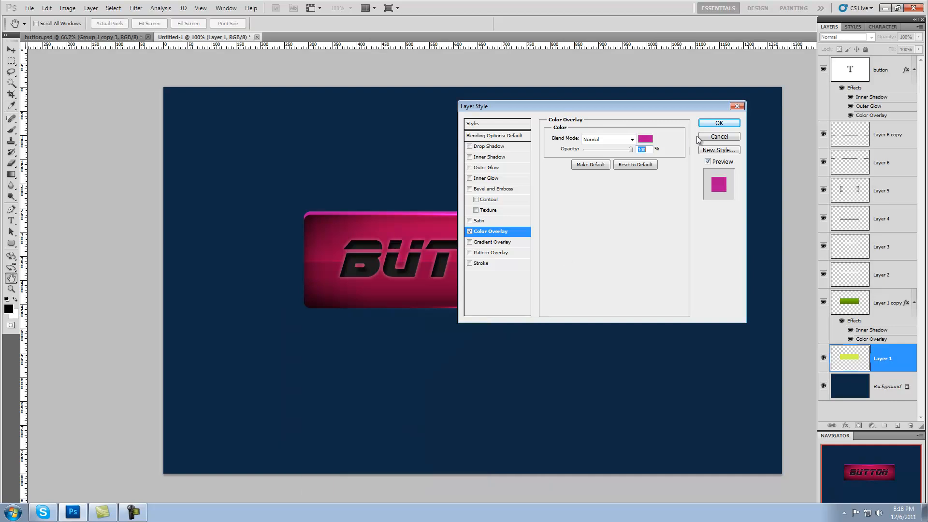
left_click(718, 123)
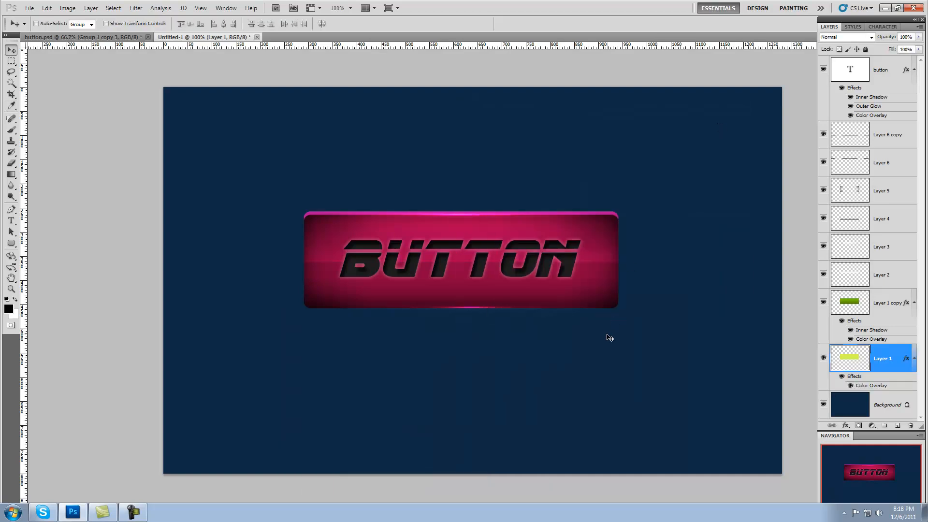